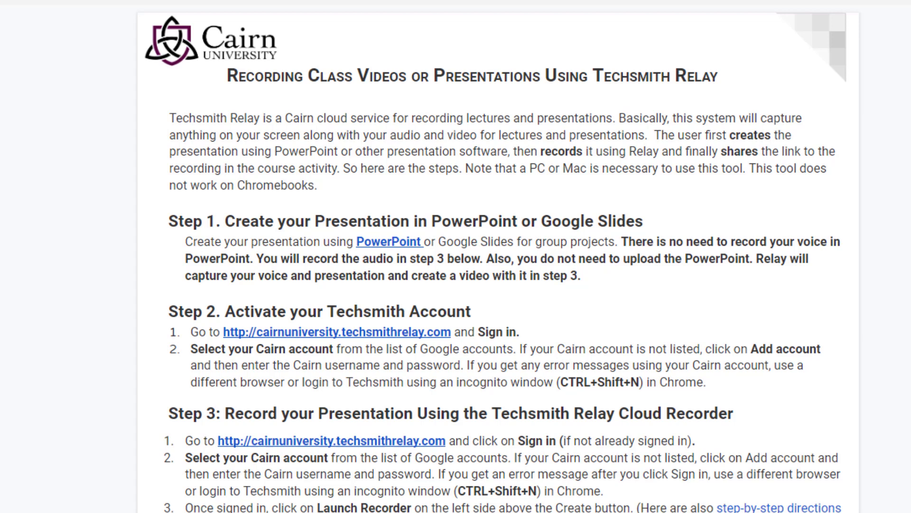
pyautogui.moveTo(341, 144)
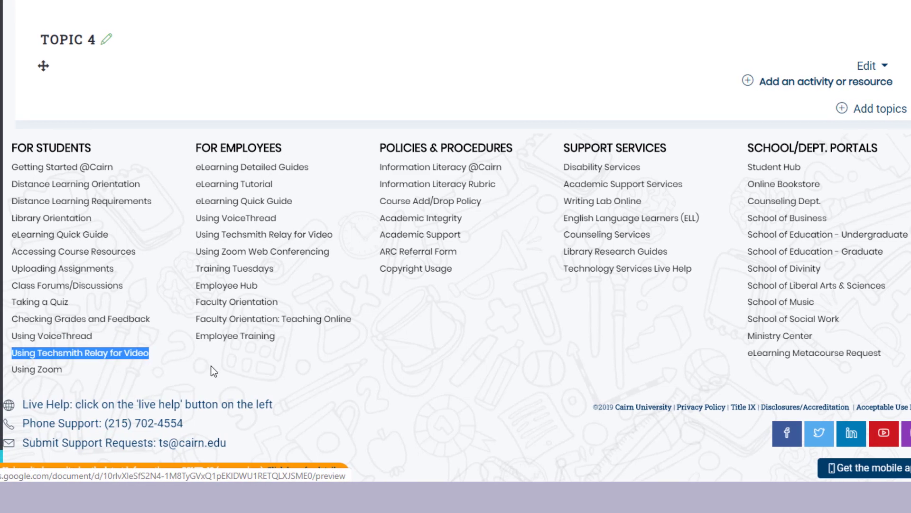
# - Open the 'Using Techsmith Relay for Video' guide and review Step 2's Relay sign-in link
pyautogui.click(80, 352)
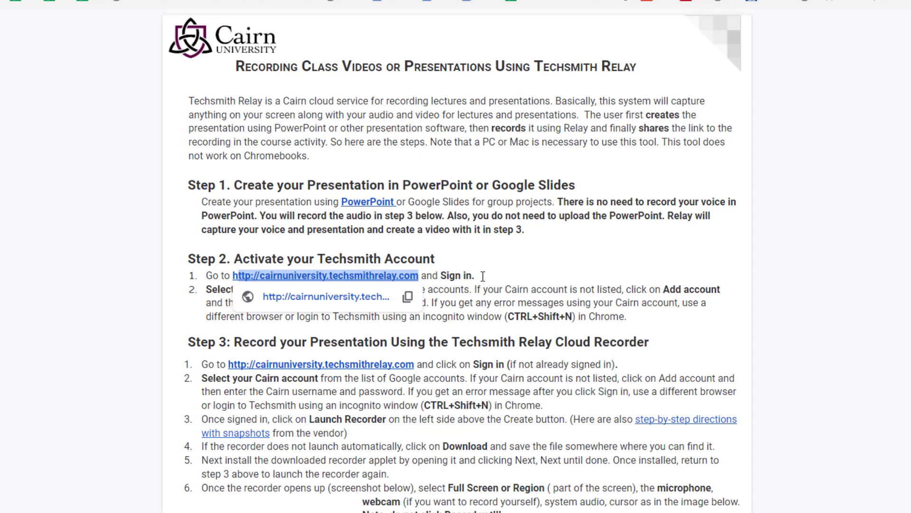
pyautogui.moveTo(552, 236)
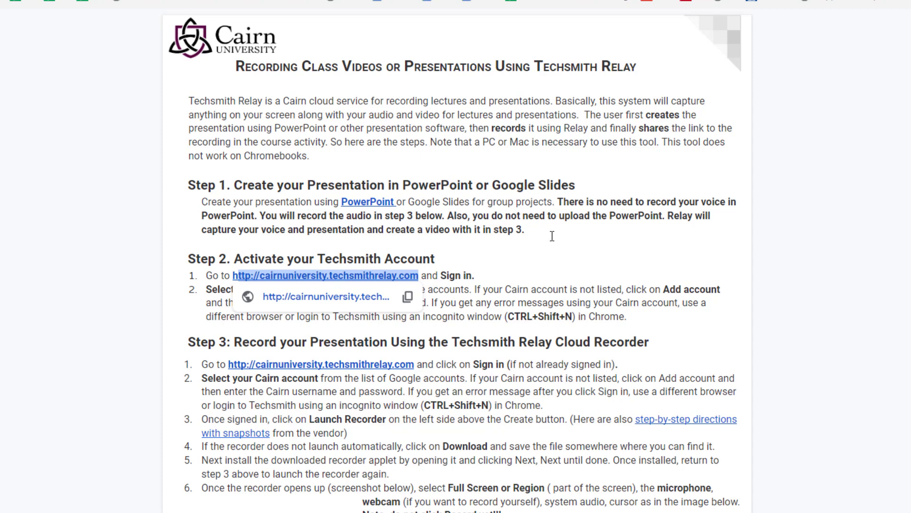
pyautogui.moveTo(534, 246)
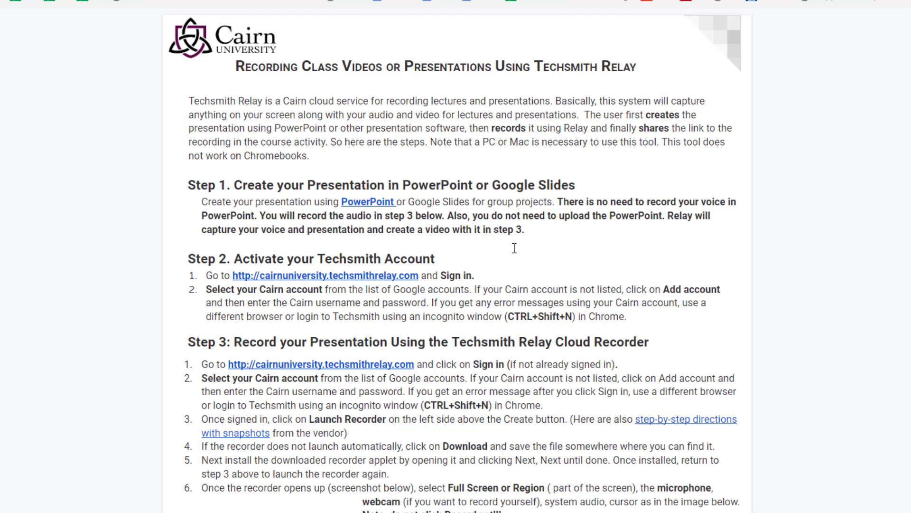
pyautogui.moveTo(514, 248)
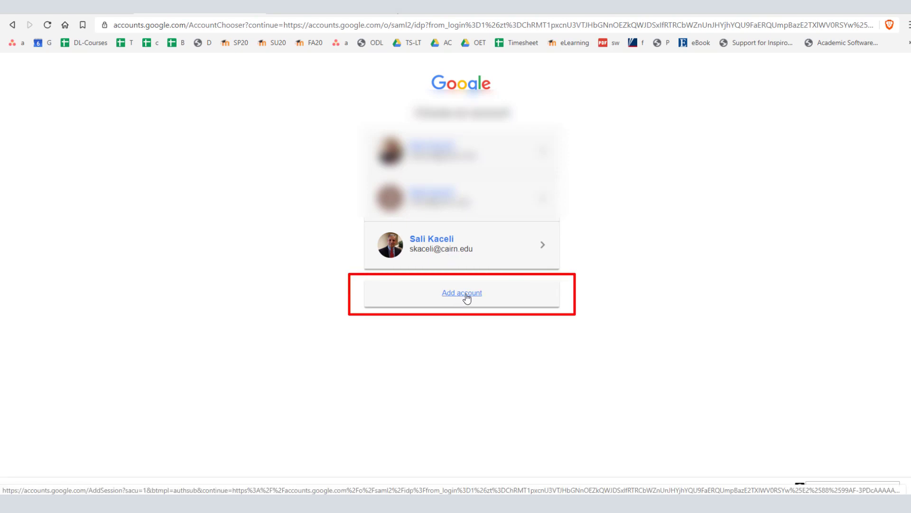
# - Choose 'Add account' and click into the 'Email or phone' field
pyautogui.click(461, 292)
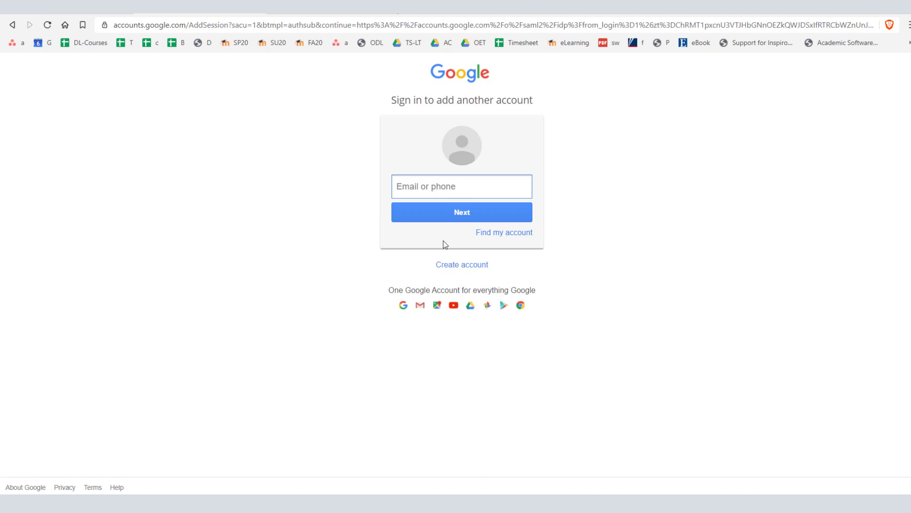
pyautogui.click(461, 211)
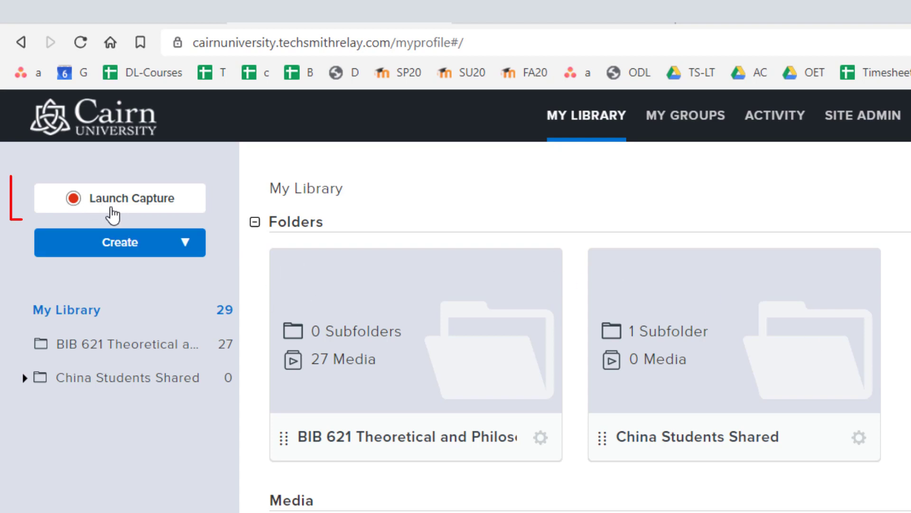
pyautogui.moveTo(198, 213)
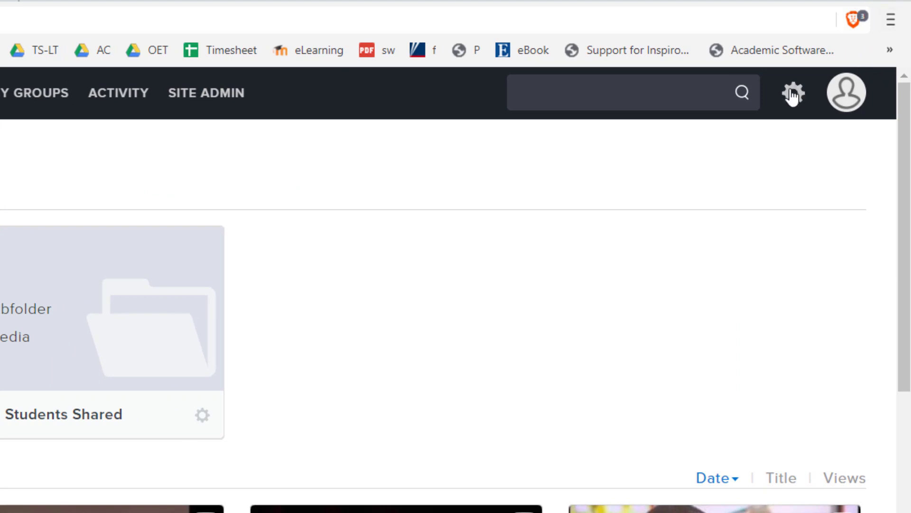
pyautogui.click(793, 92)
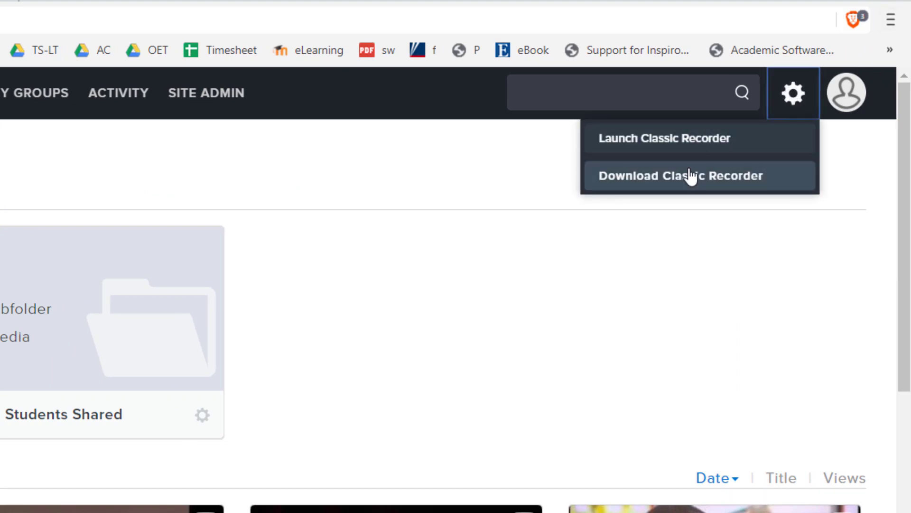
pyautogui.moveTo(678, 188)
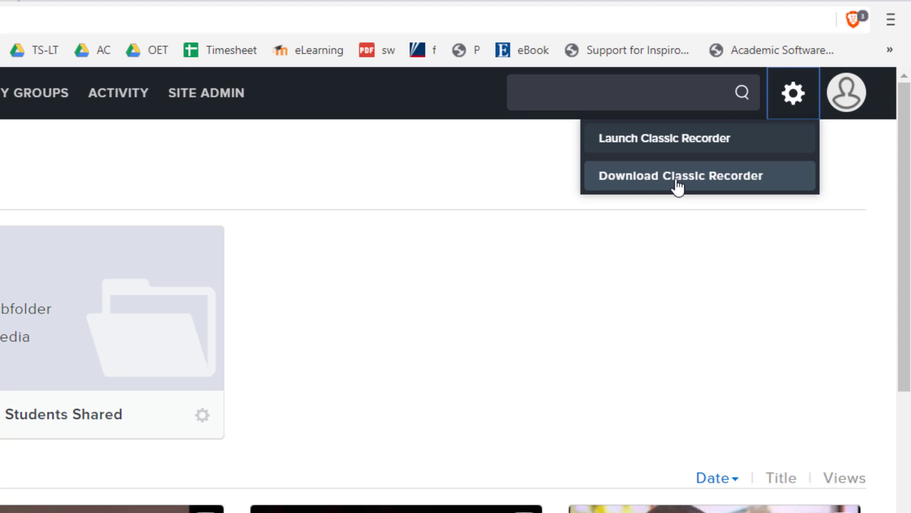
pyautogui.moveTo(675, 192)
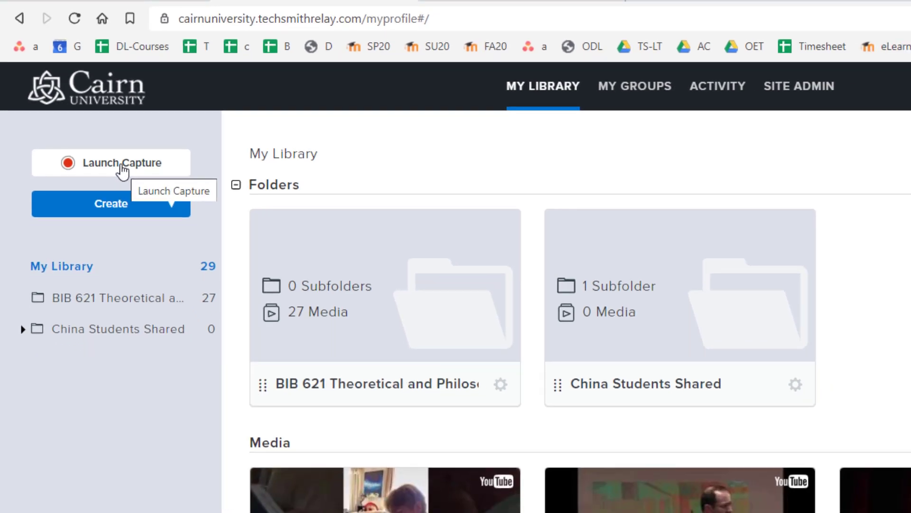
# - Download and save the TechSmith Capture Setup installer, run it, and confirm 'Installation successful'
pyautogui.click(122, 163)
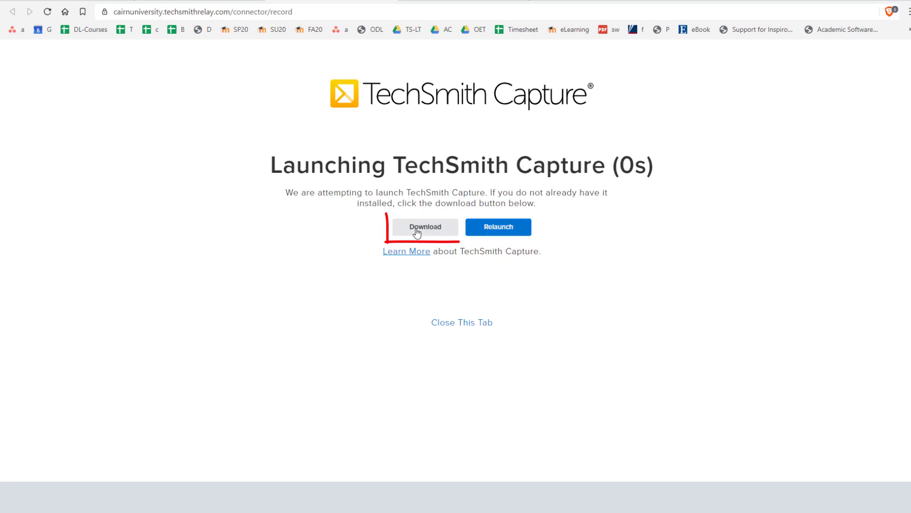
pyautogui.click(424, 227)
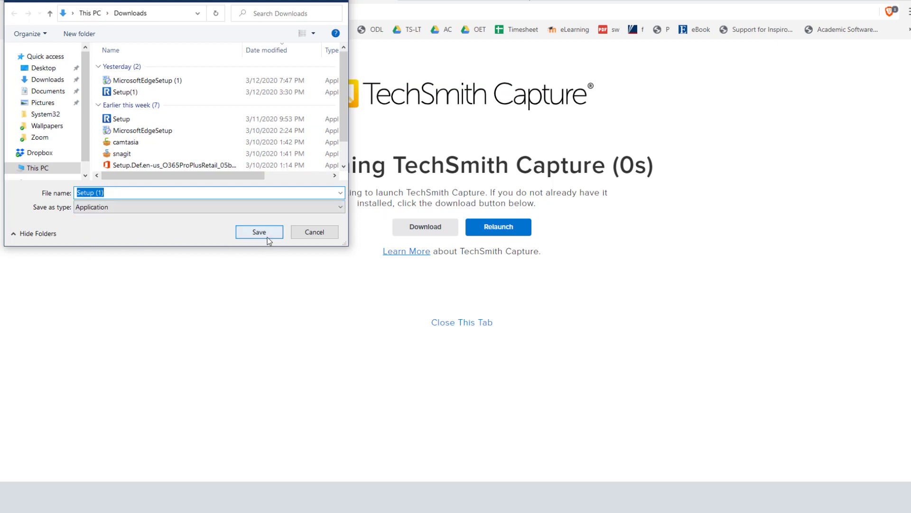
pyautogui.click(259, 232)
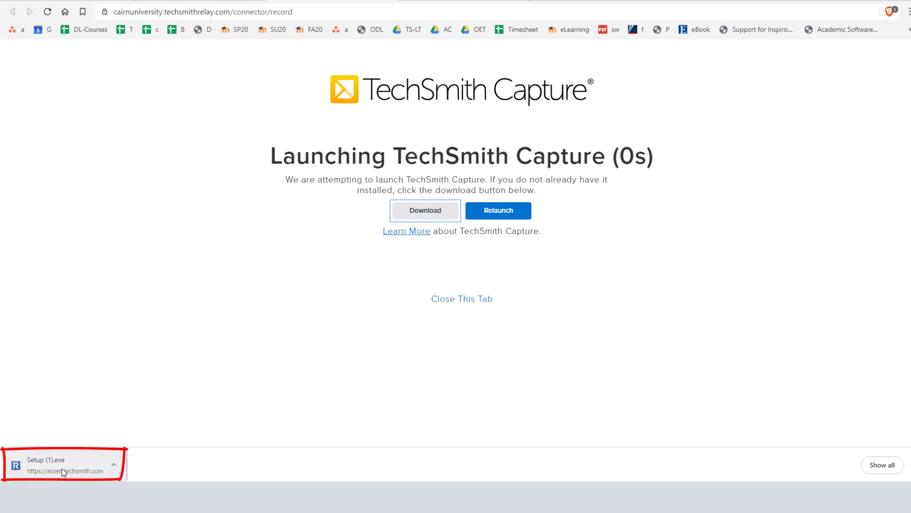
pyautogui.moveTo(770, 119)
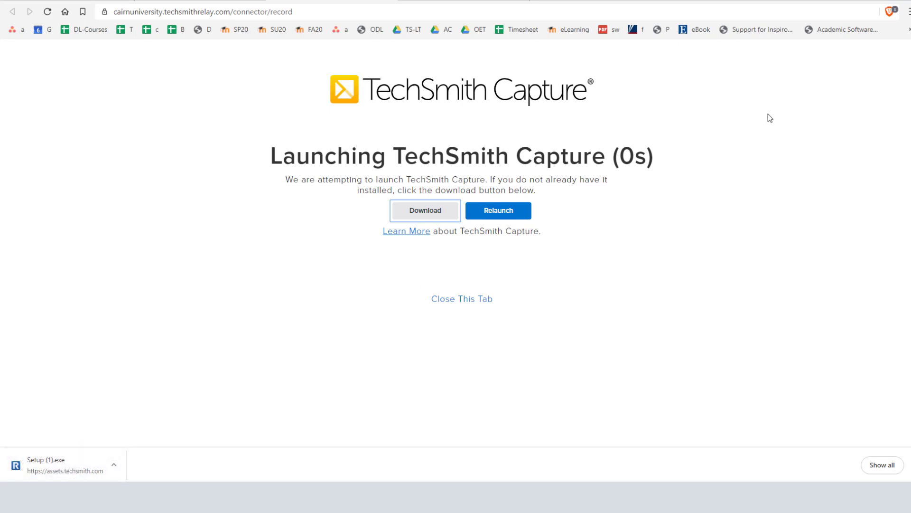
pyautogui.moveTo(840, 29)
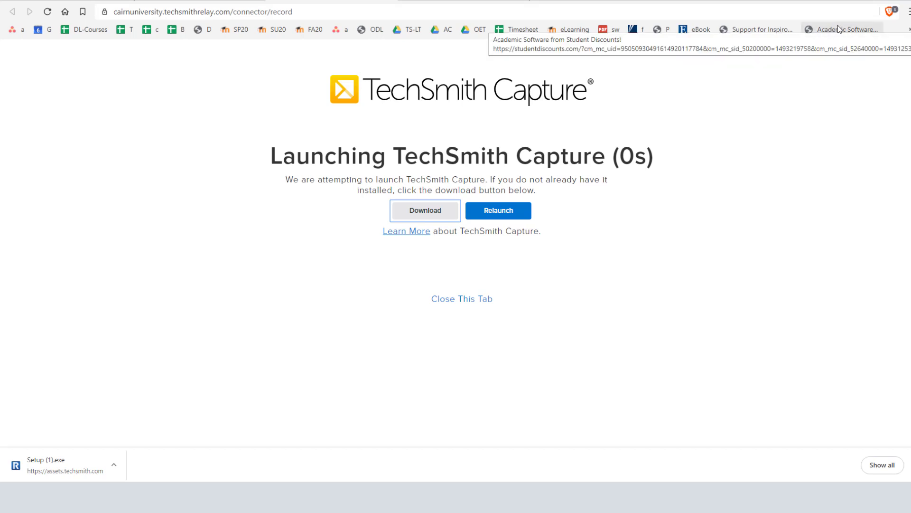
pyautogui.moveTo(135, 397)
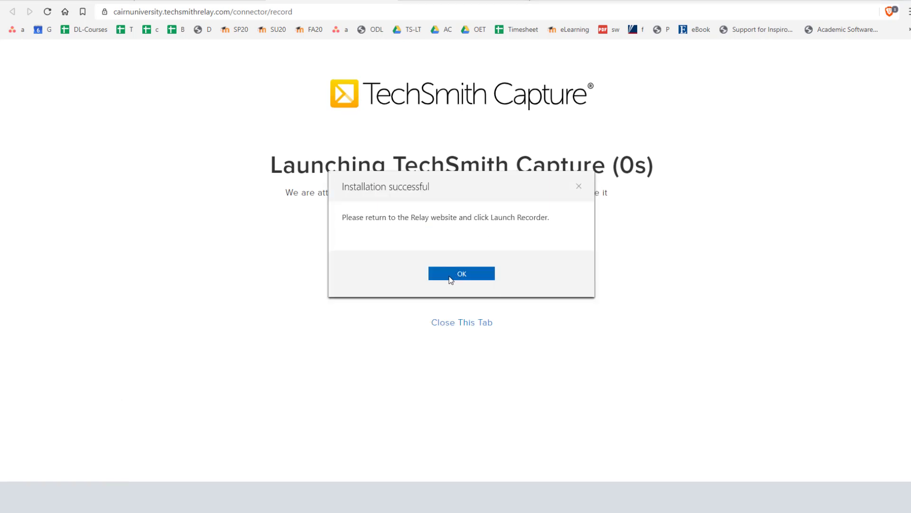
pyautogui.click(461, 273)
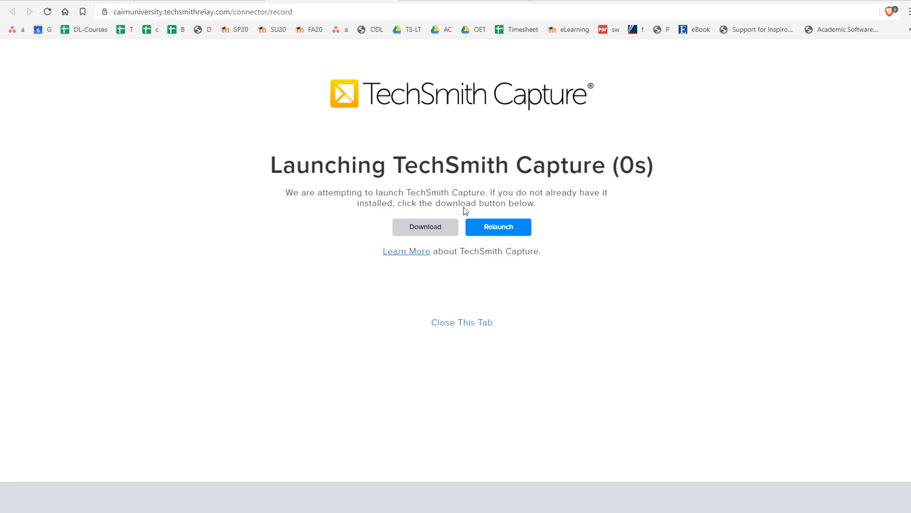
pyautogui.moveTo(508, 235)
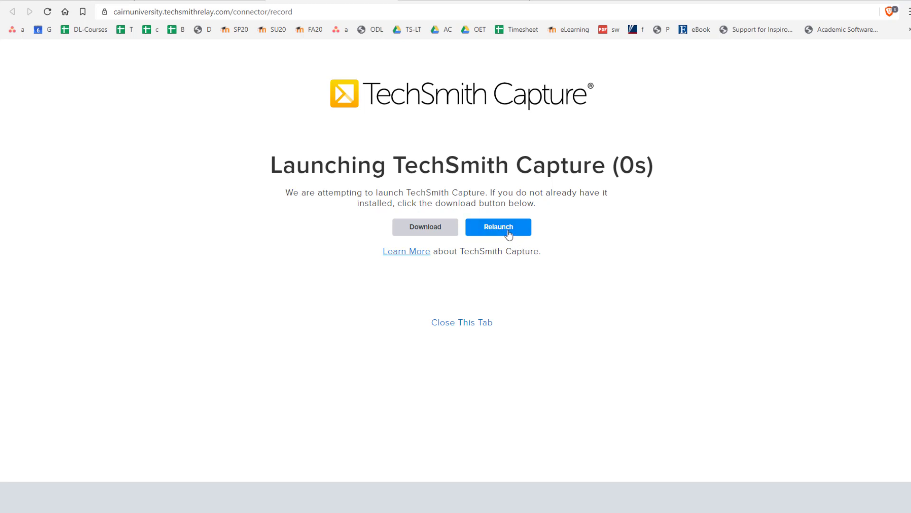
pyautogui.moveTo(469, 123)
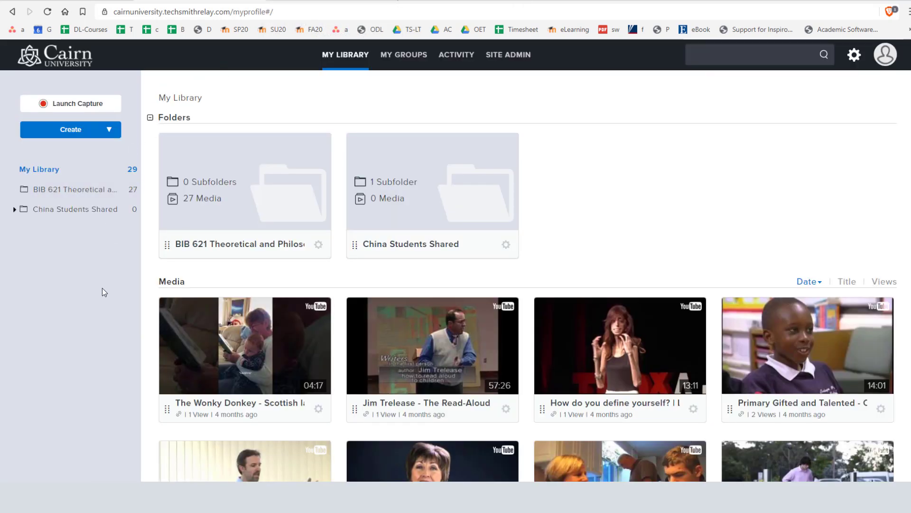
pyautogui.moveTo(99, 243)
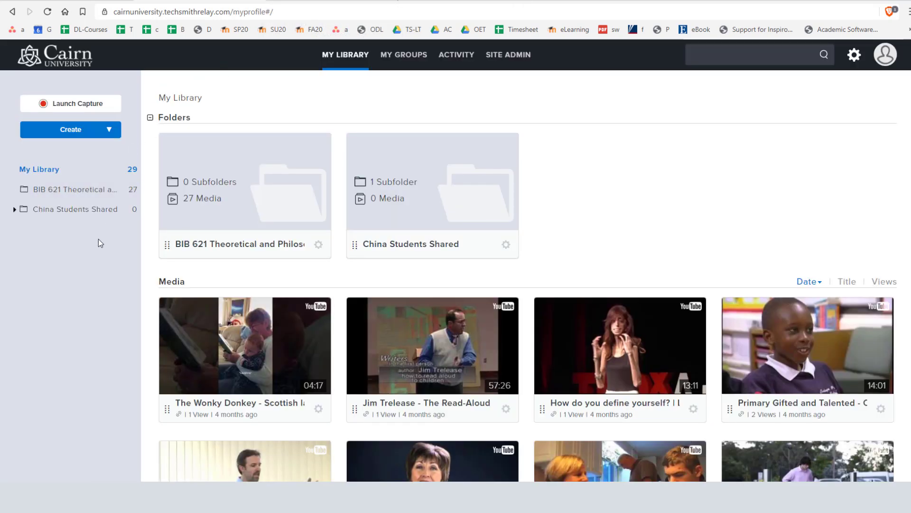
pyautogui.moveTo(80, 108)
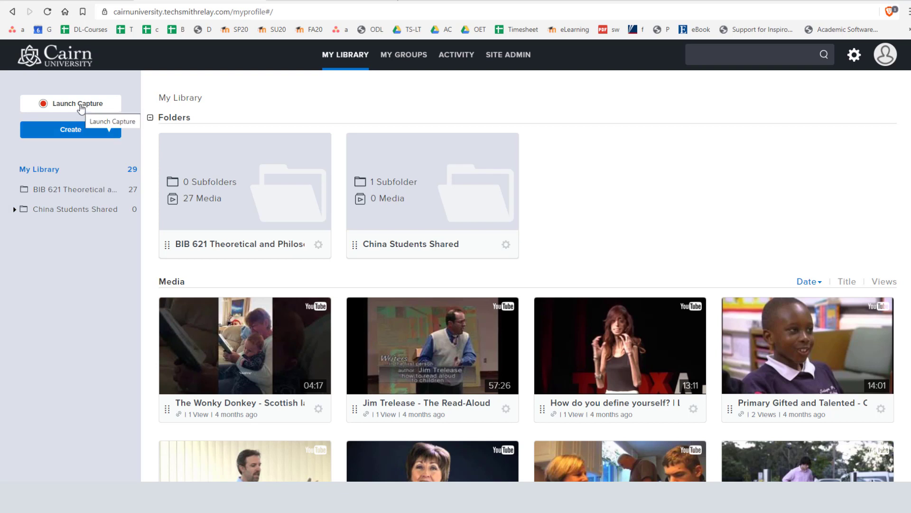
# - Launch Capture again from My Library to get the 'Open TechSmith Relay Recorder?' prompt
pyautogui.click(70, 104)
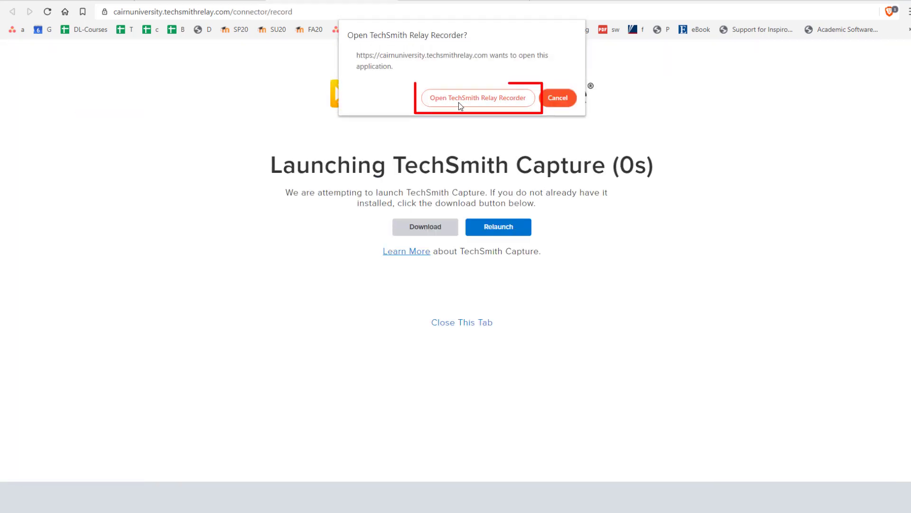
pyautogui.moveTo(478, 98)
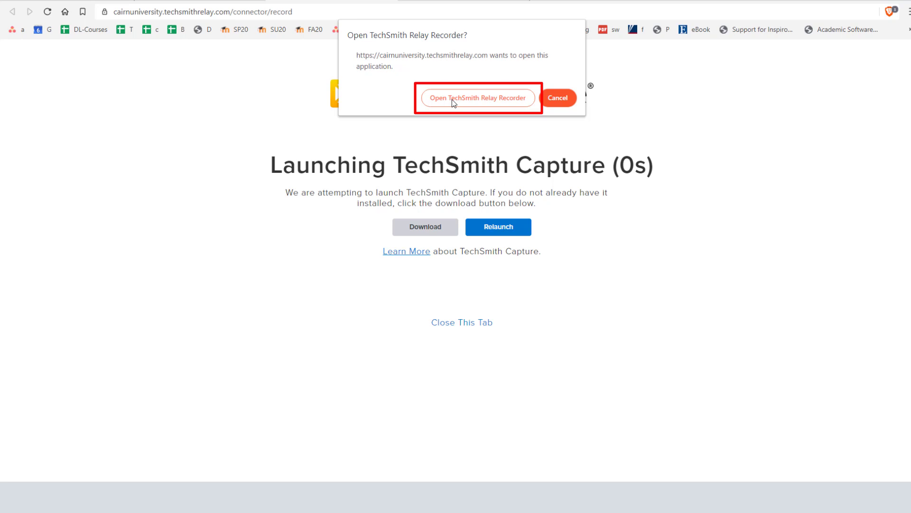
pyautogui.moveTo(525, 60)
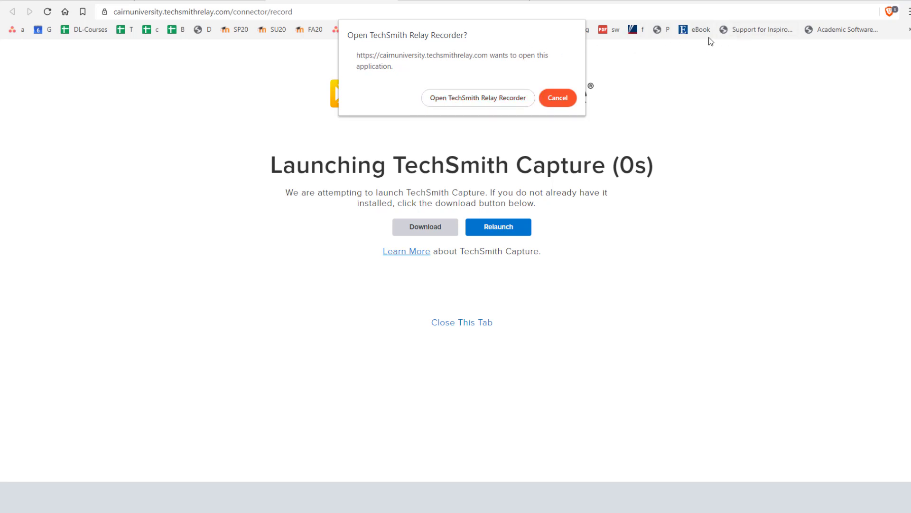
pyautogui.moveTo(702, 54)
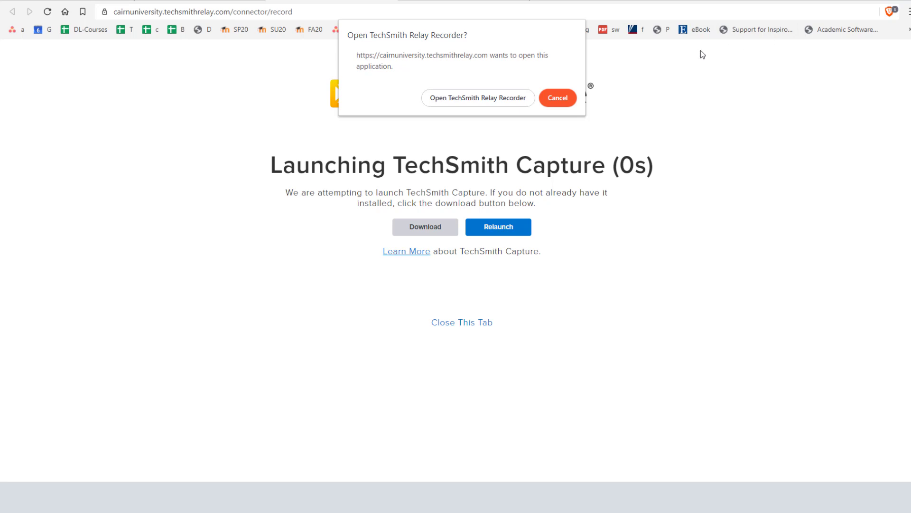
pyautogui.moveTo(545, 59)
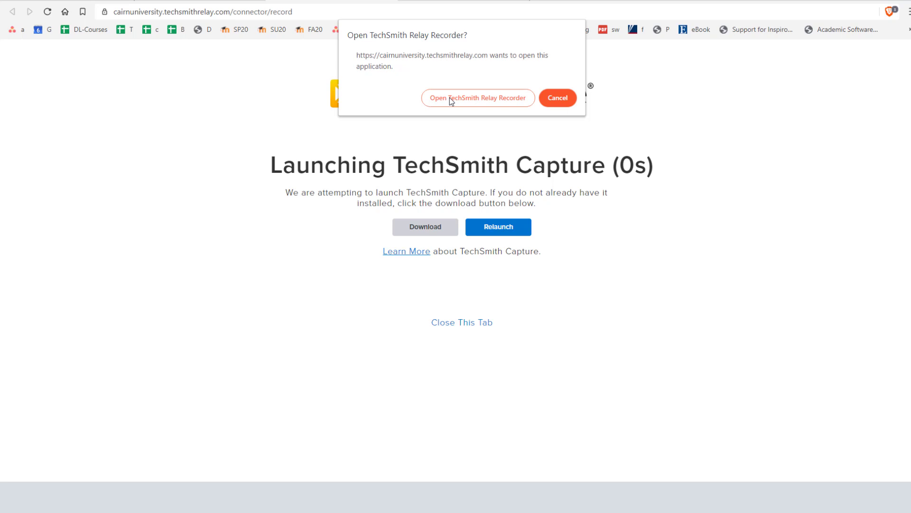
# - Open the recorder with Yeti Stereo Microphone, Integrated Webcam and system audio set to Yes
pyautogui.click(478, 98)
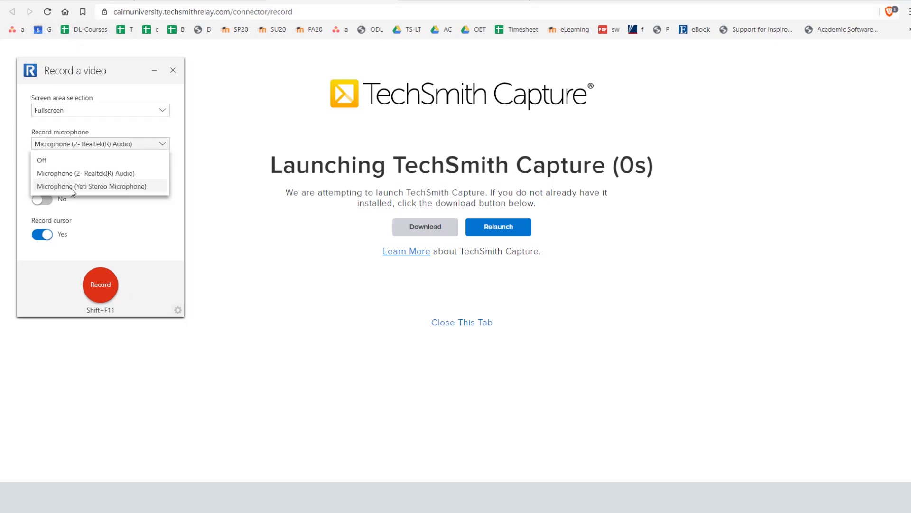
pyautogui.click(91, 186)
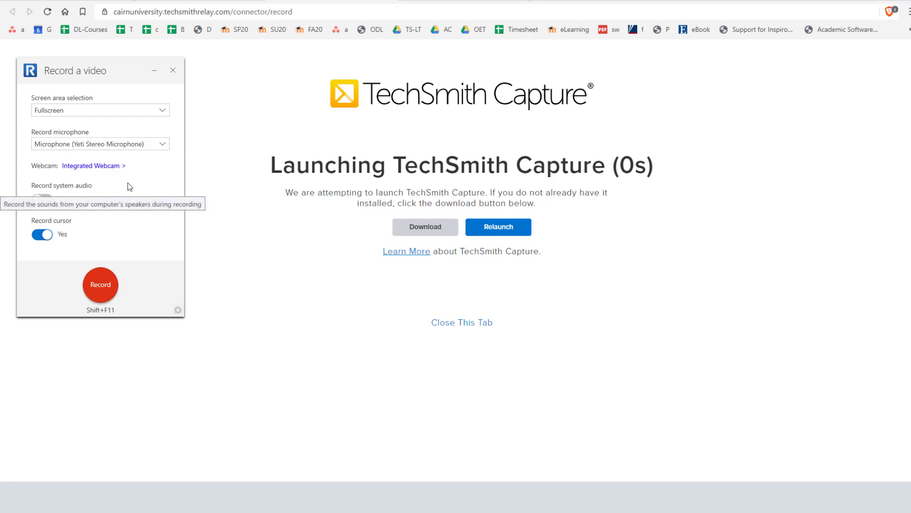
pyautogui.click(42, 199)
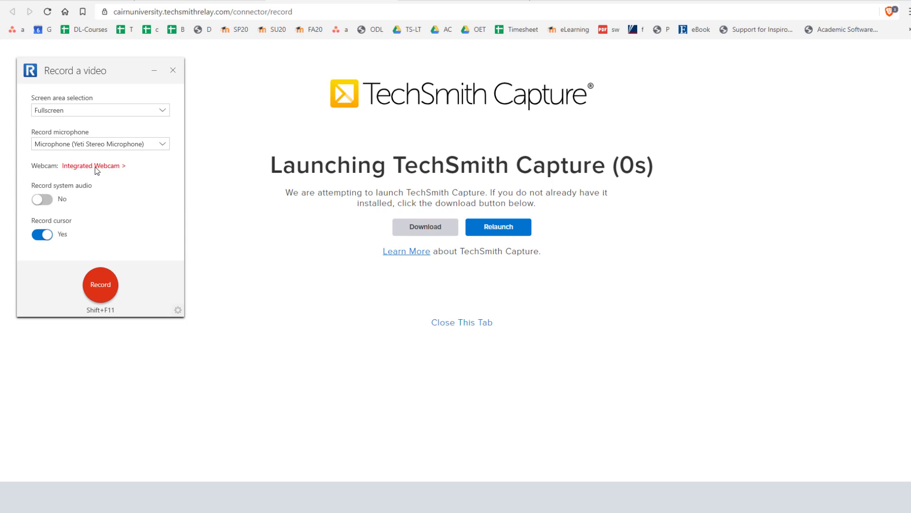
pyautogui.click(93, 166)
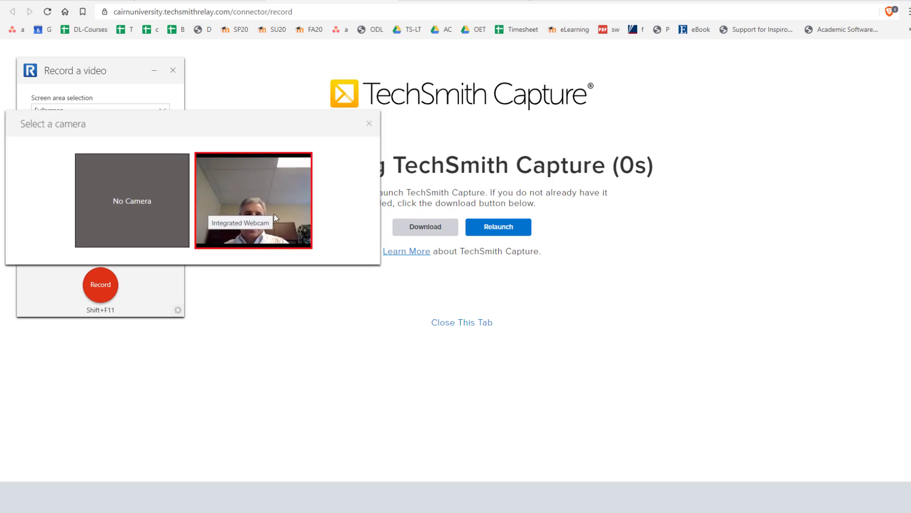
pyautogui.click(253, 199)
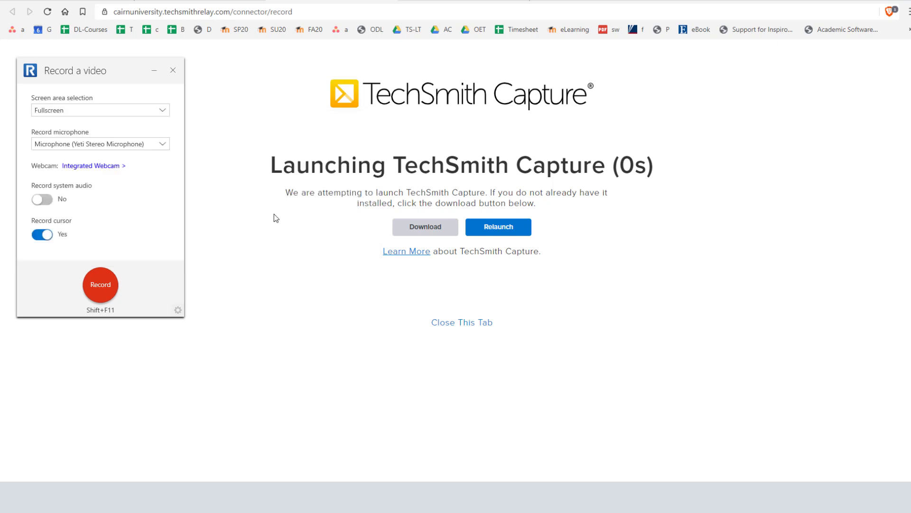
pyautogui.moveTo(43, 200)
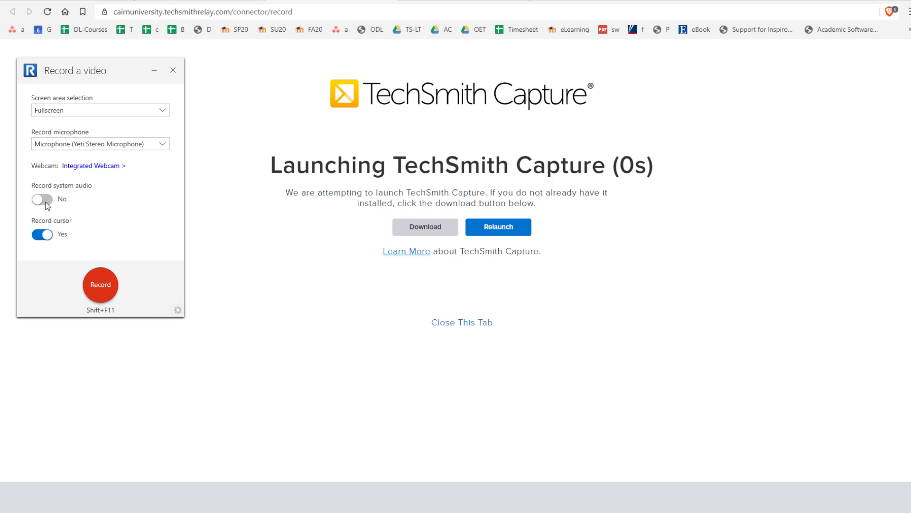
pyautogui.moveTo(91, 166)
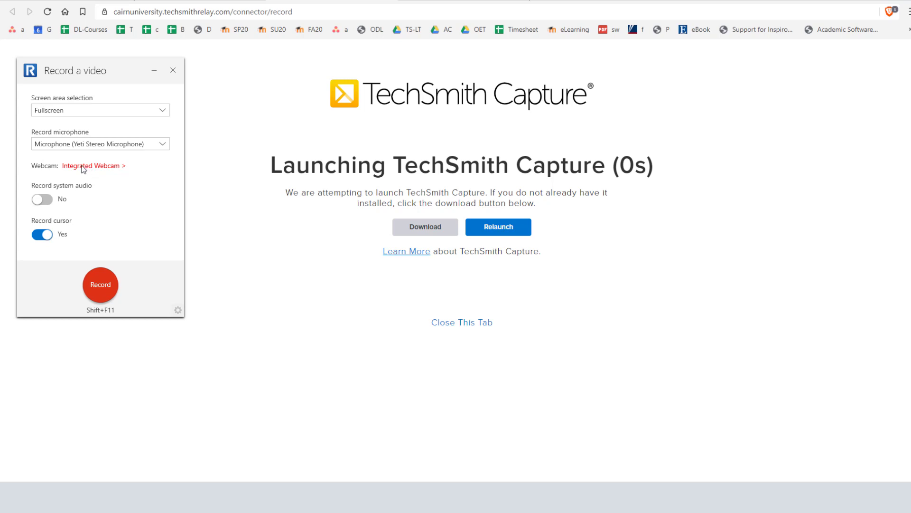
pyautogui.moveTo(50, 200)
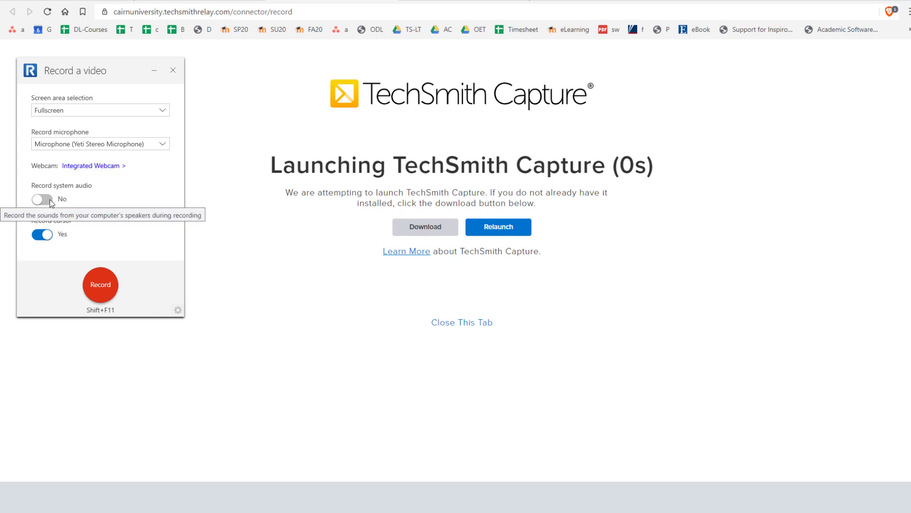
pyautogui.click(42, 199)
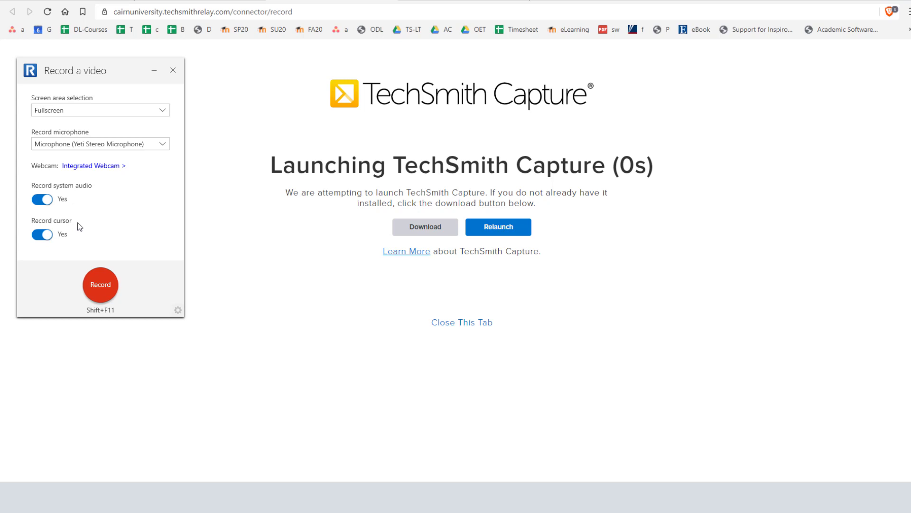
pyautogui.moveTo(67, 208)
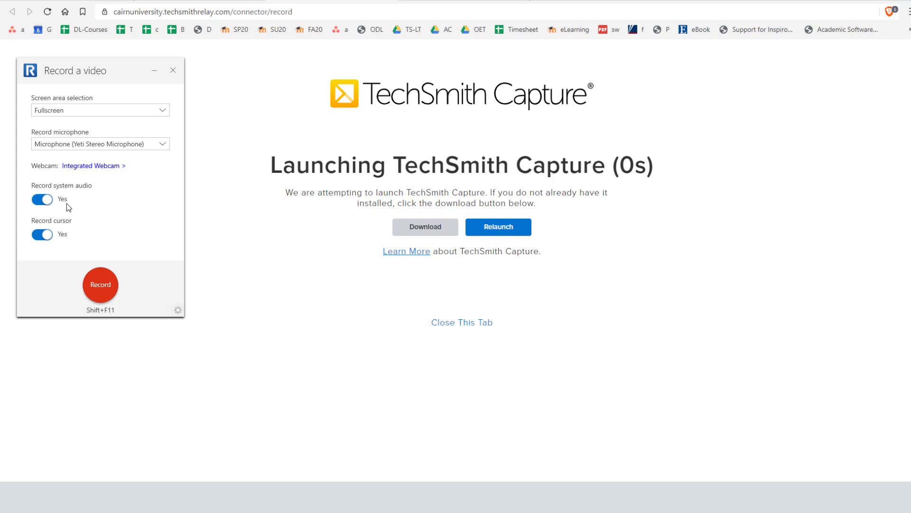
pyautogui.moveTo(178, 309)
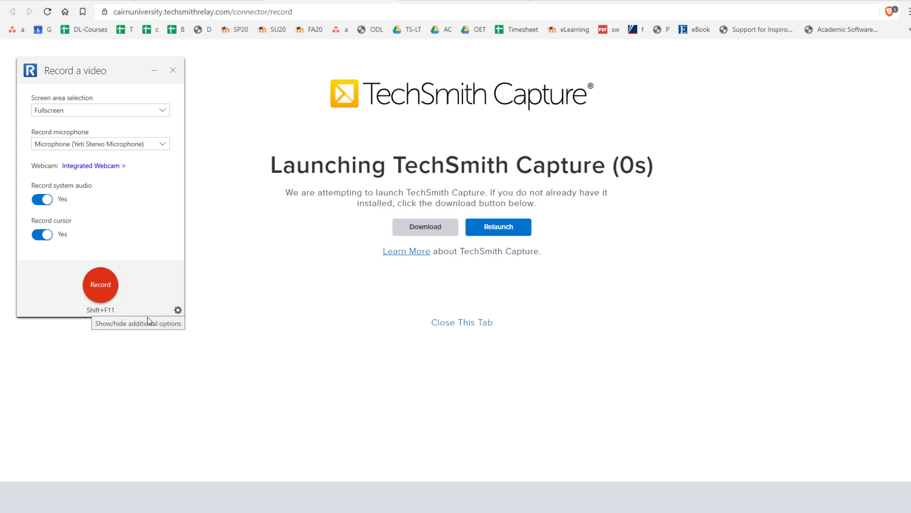
pyautogui.moveTo(227, 339)
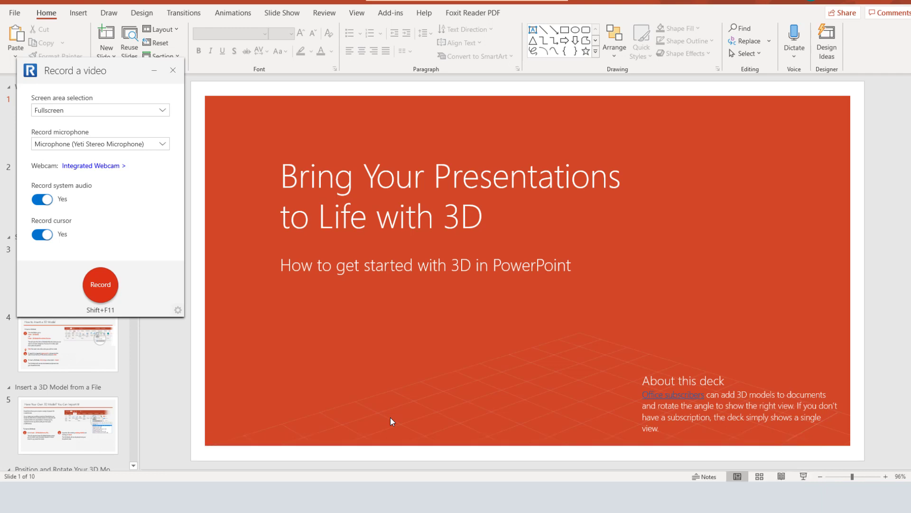
pyautogui.moveTo(301, 293)
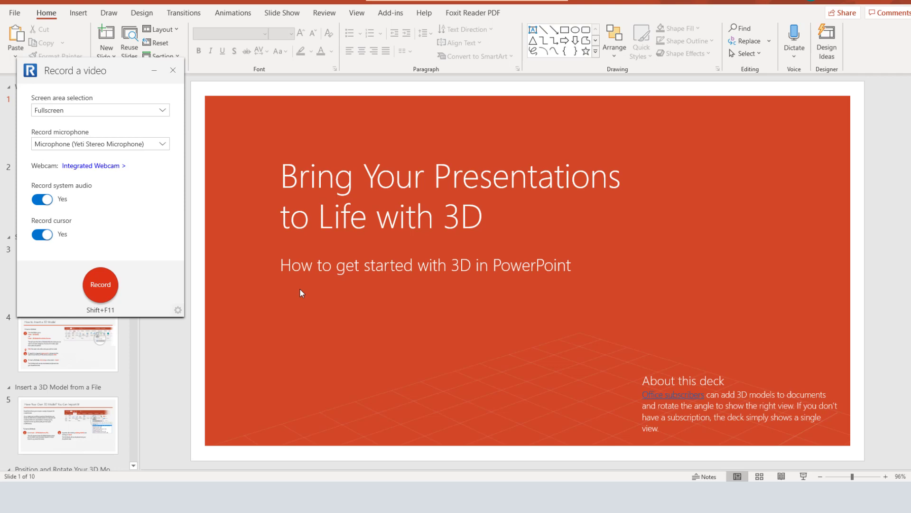
# - Start the screen-and-webcam recording and begin the 3D models PowerPoint slide show
pyautogui.click(100, 284)
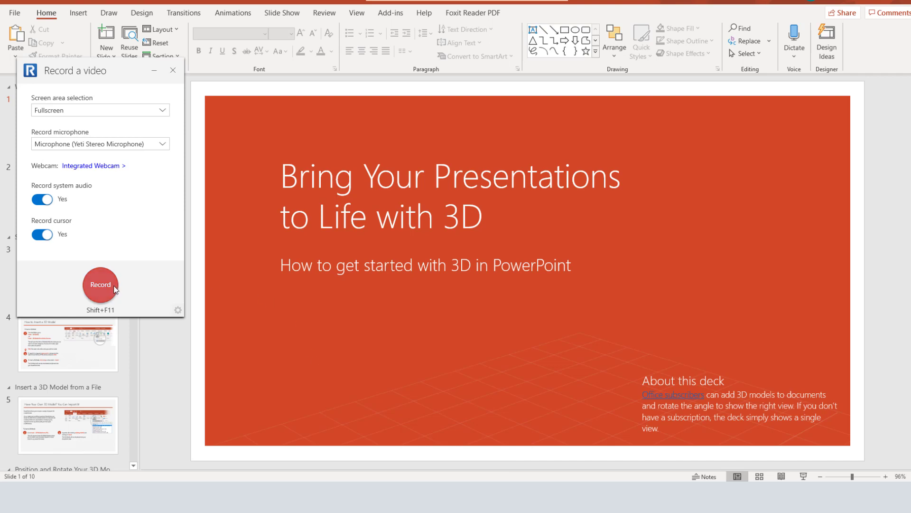
pyautogui.moveTo(101, 284)
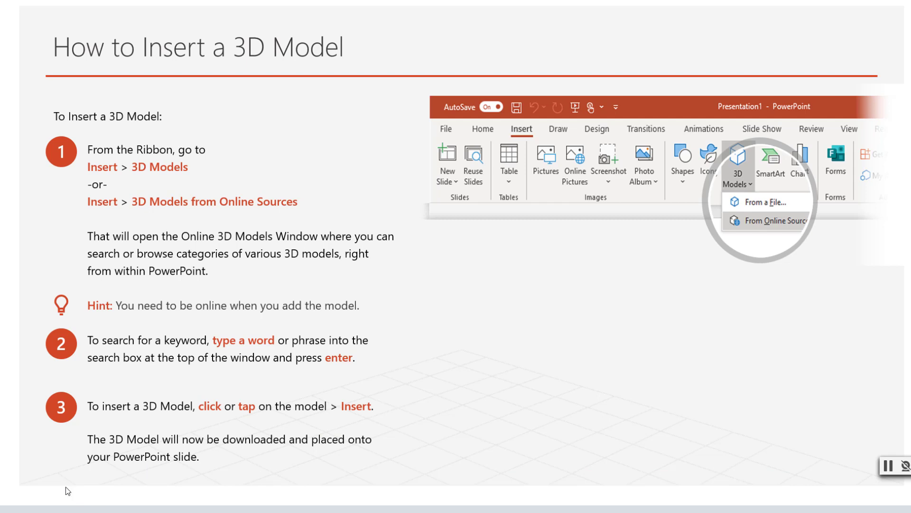
pyautogui.moveTo(424, 446)
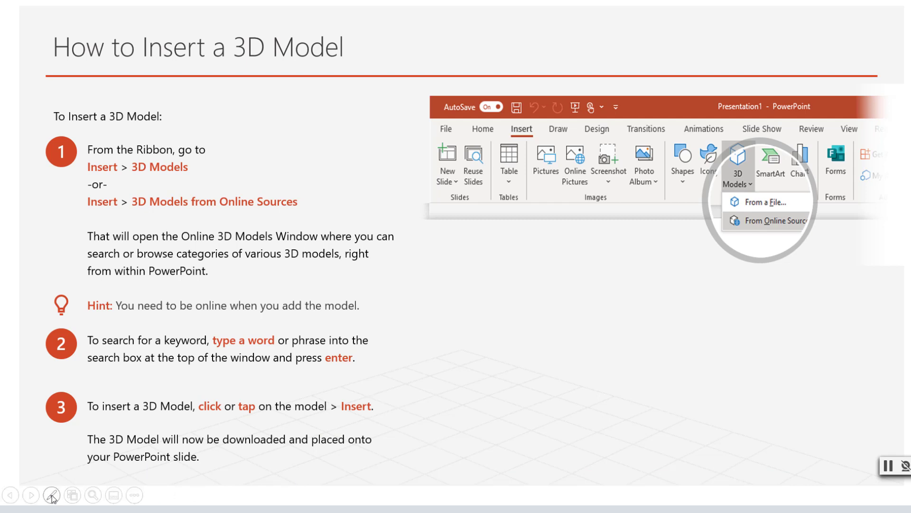
# - Circle the 'To Insert a 3D Model' heading in pen ink, then pause recording
pyautogui.click(51, 495)
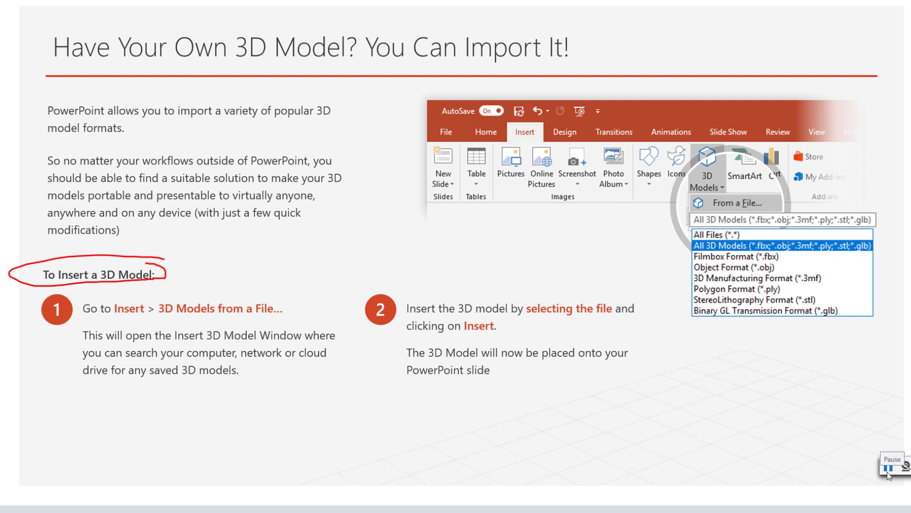
pyautogui.click(891, 465)
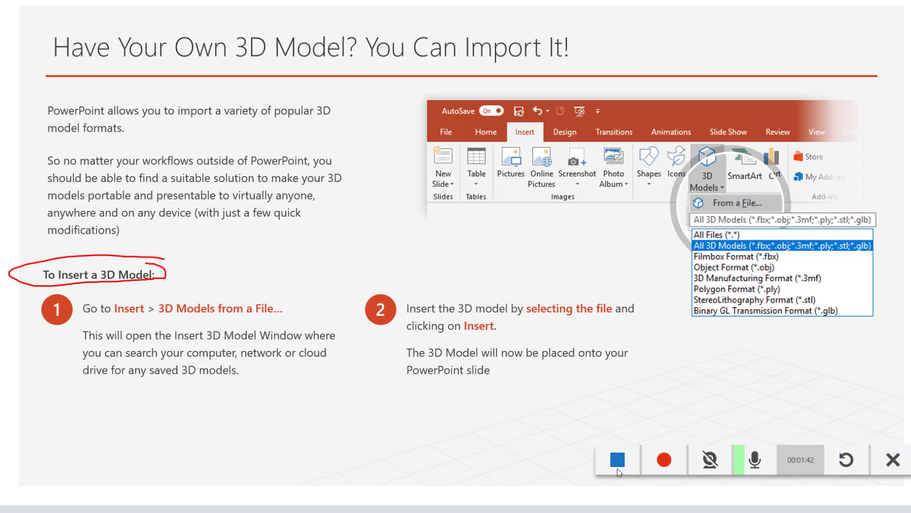
pyautogui.moveTo(617, 461)
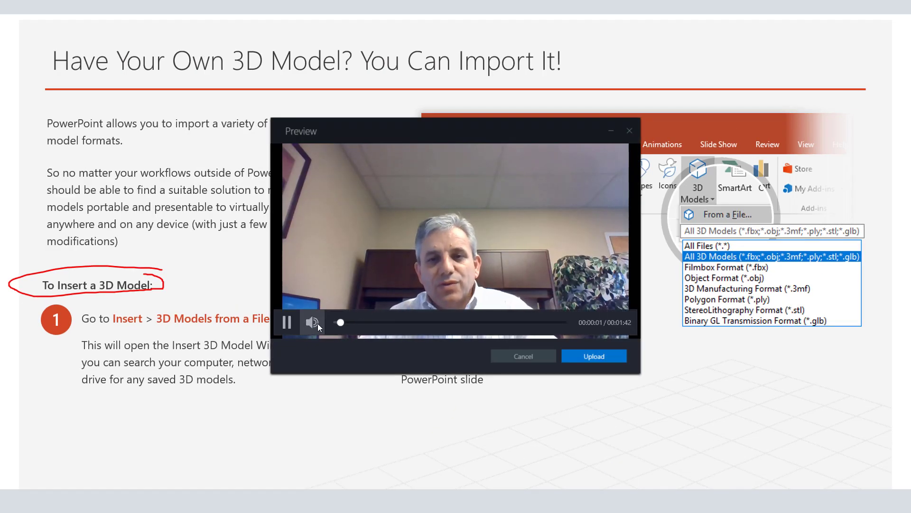
# - Stop the recording, watch the preview, and upload the video
pyautogui.click(287, 321)
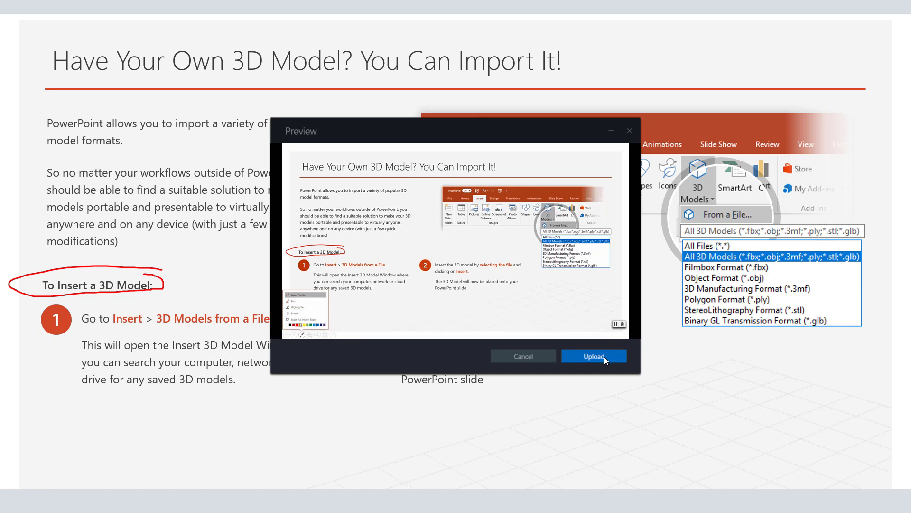
pyautogui.moveTo(602, 361)
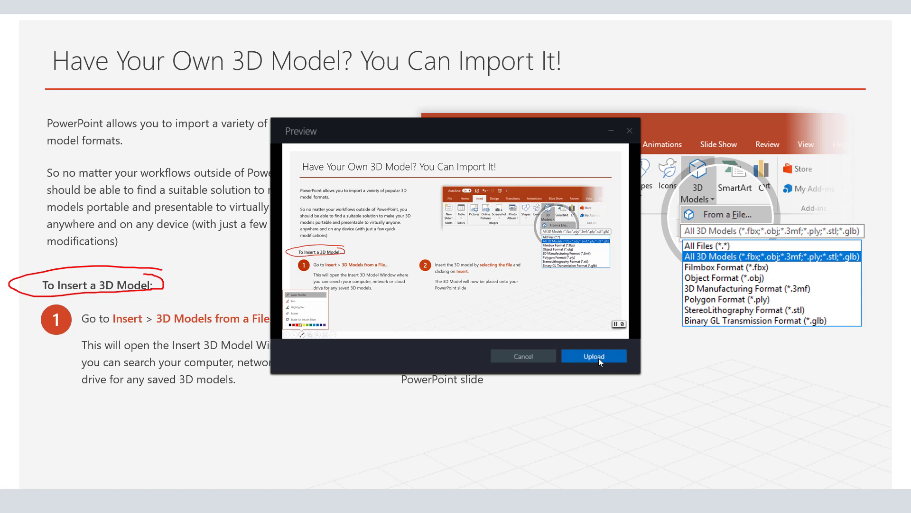
pyautogui.click(593, 355)
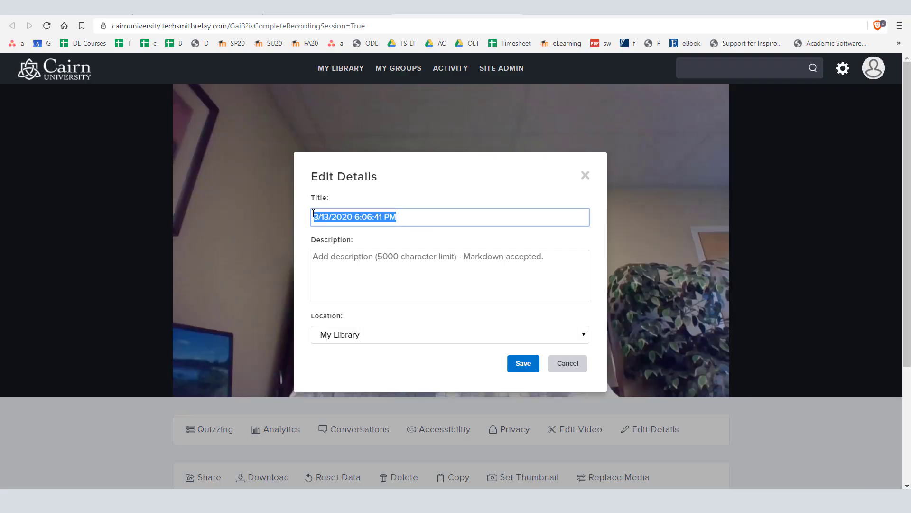
# - Title the video 'Lecture 1: Introducing Principles of Business' and save the details
pyautogui.write('Lecture 1: Introducing Principles of Business')
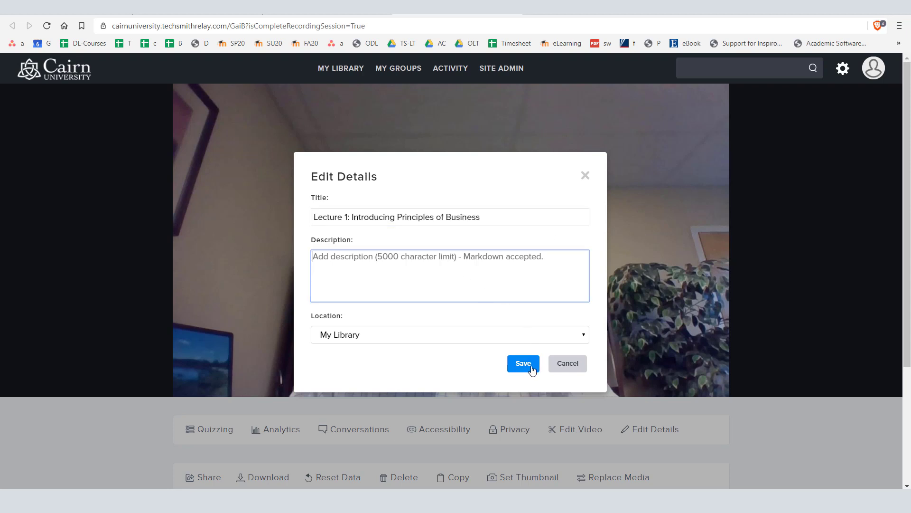
pyautogui.click(522, 363)
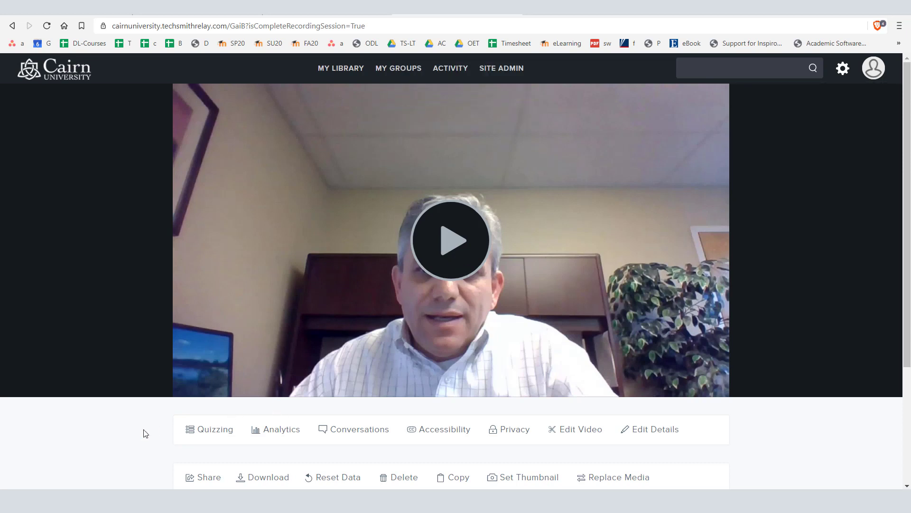
pyautogui.moveTo(341, 68)
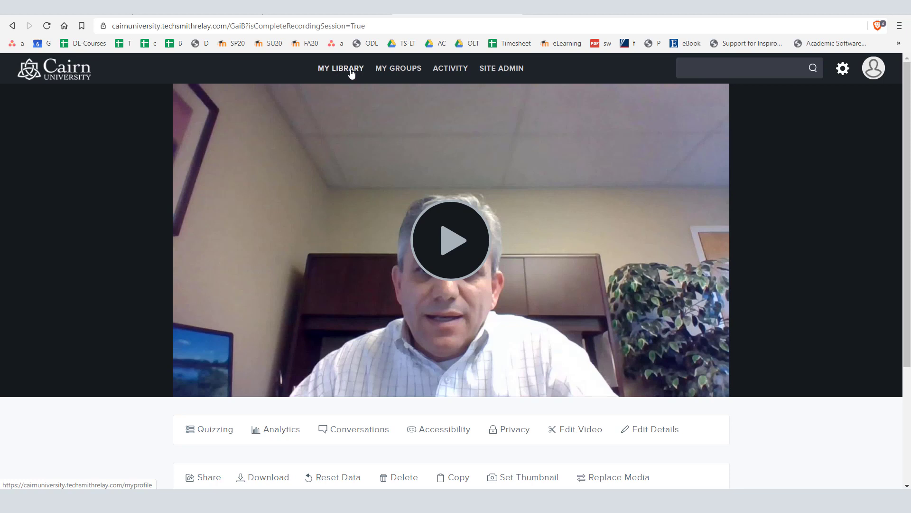
# - Open the Lecture 1 video from the library and set its privacy to Public
pyautogui.click(341, 67)
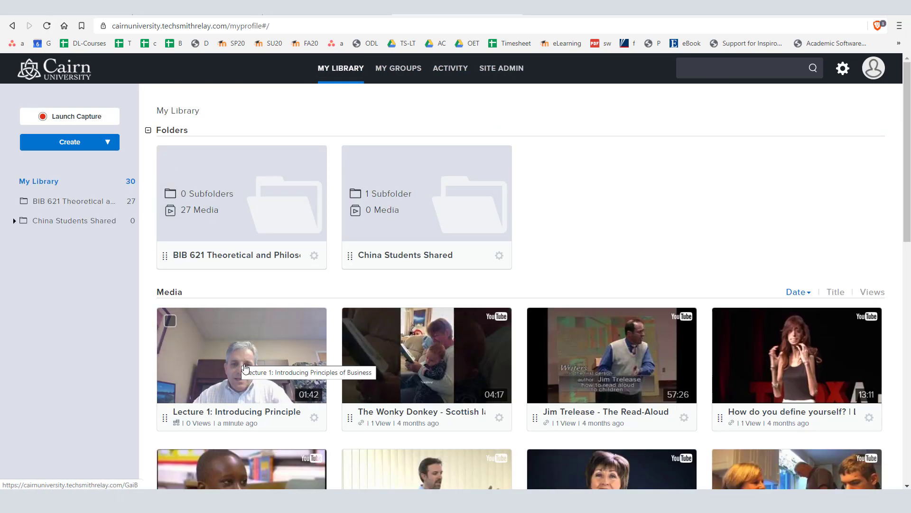
pyautogui.moveTo(230, 357)
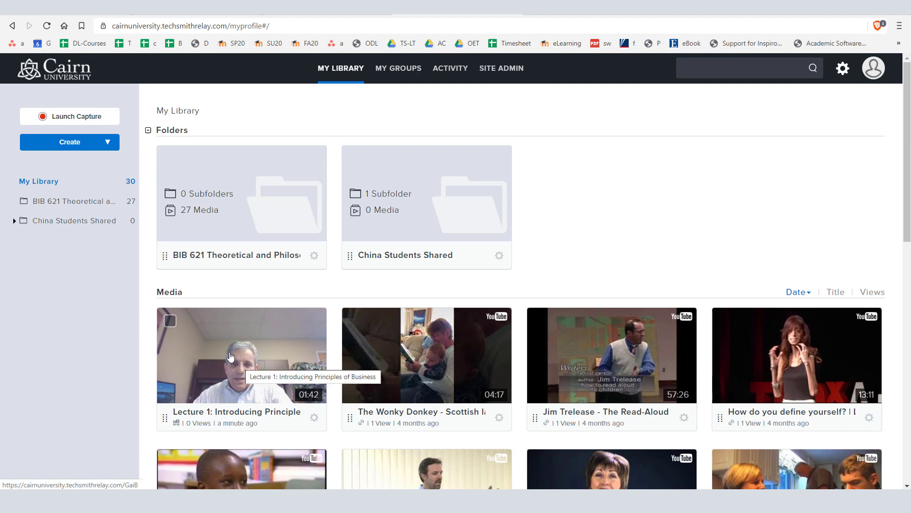
pyautogui.click(241, 354)
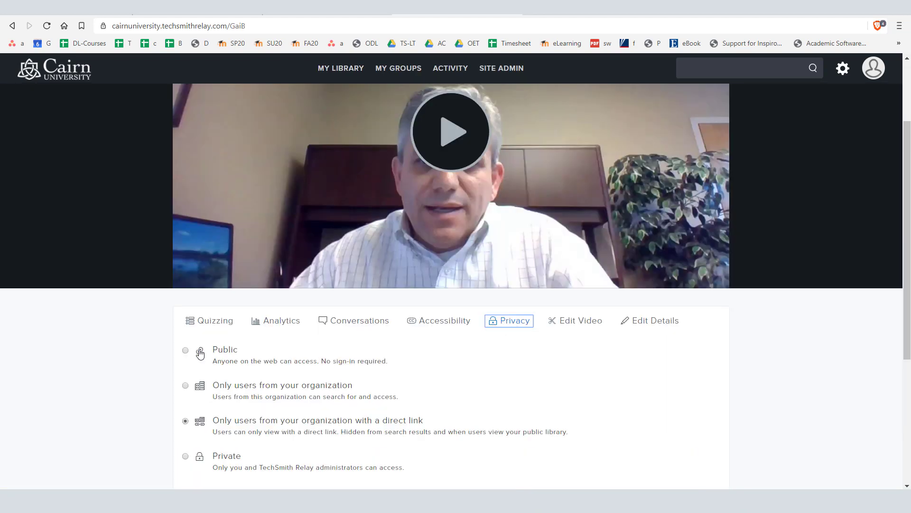
pyautogui.click(185, 350)
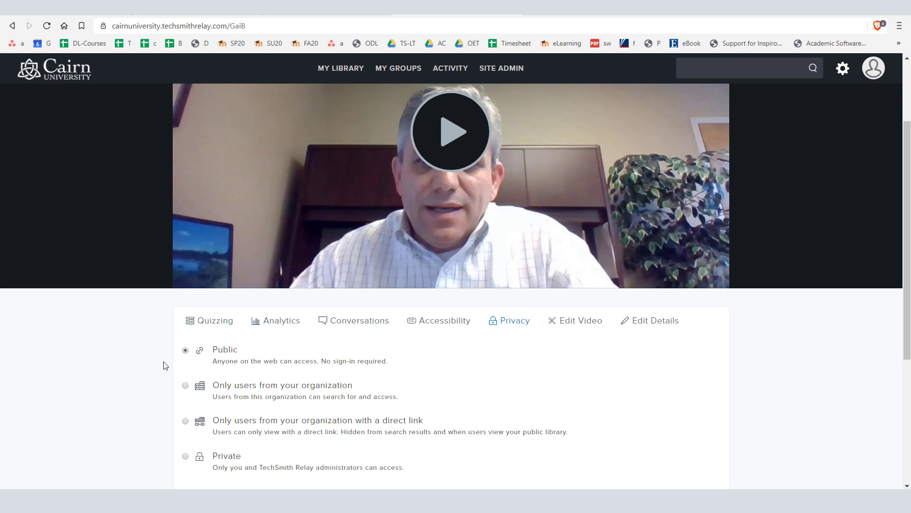
pyautogui.moveTo(208, 161)
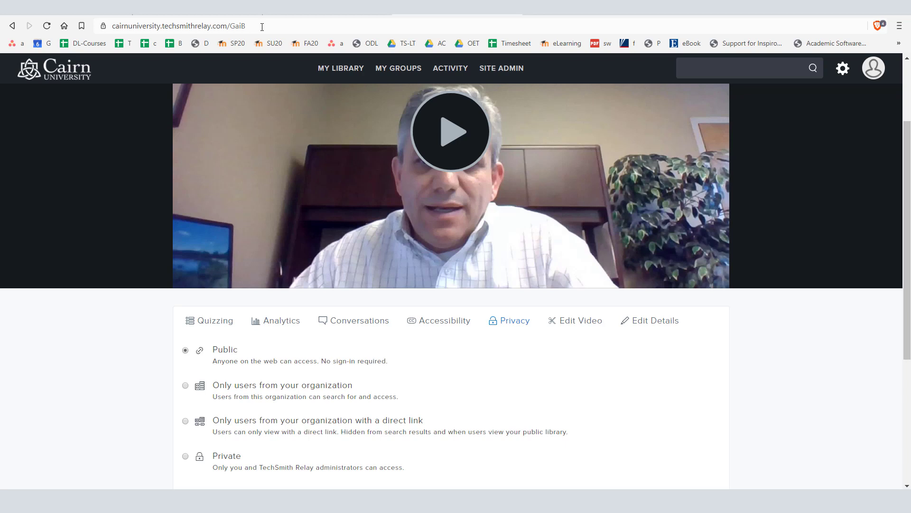
# - Copy the Lecture 1 video's web address and get its shareable Relay link
pyautogui.scroll(-3)
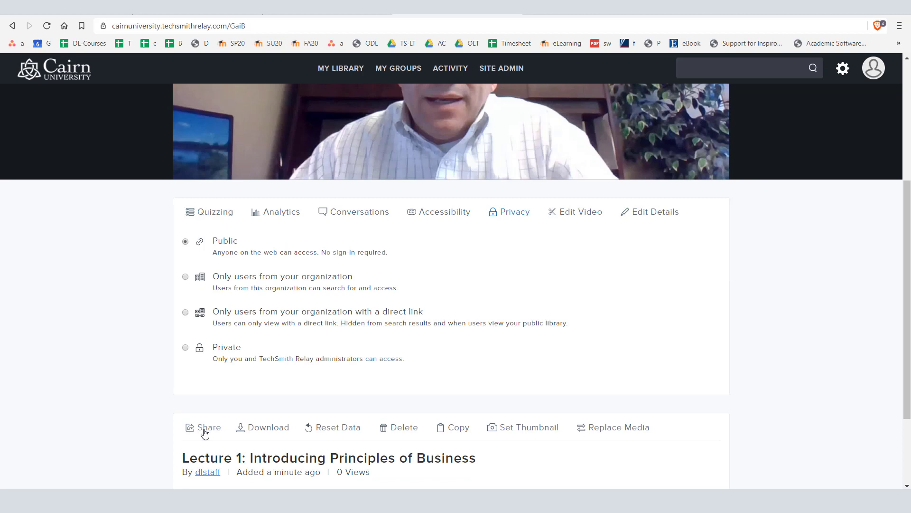
pyautogui.moveTo(131, 187)
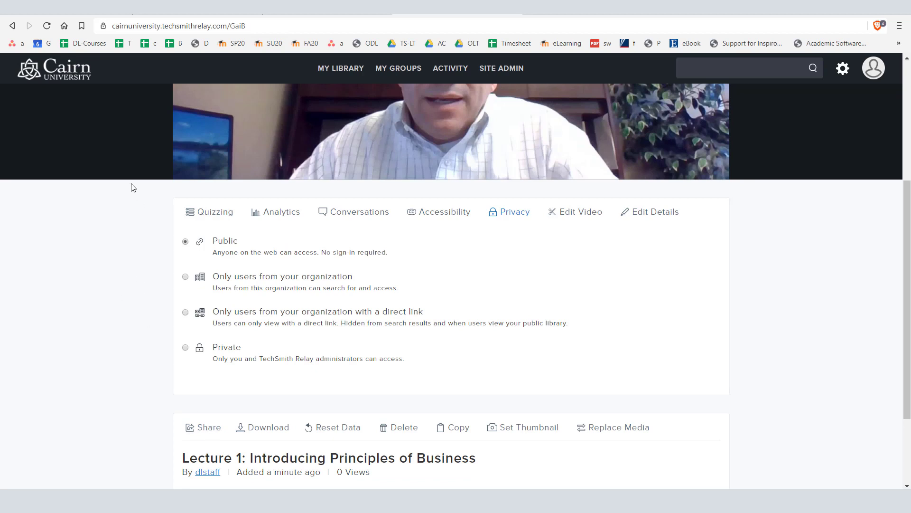
pyautogui.click(177, 25)
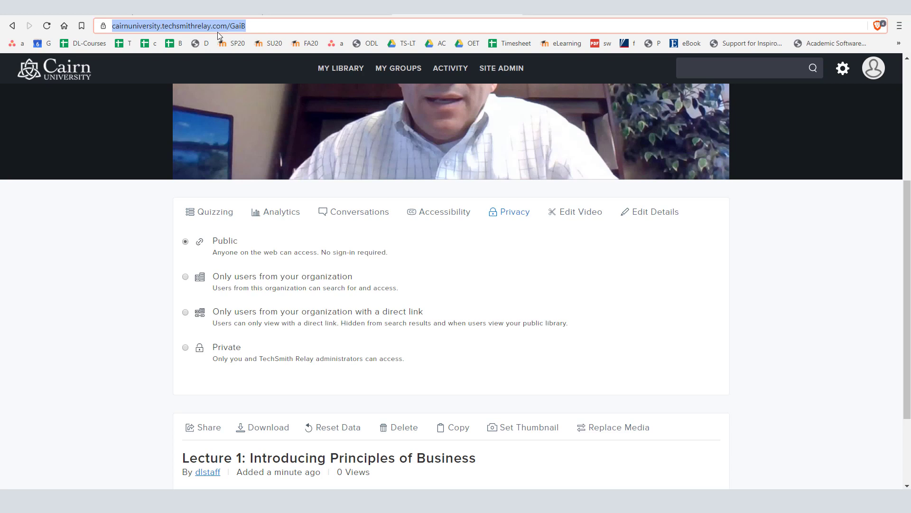
pyautogui.rightClick(177, 26)
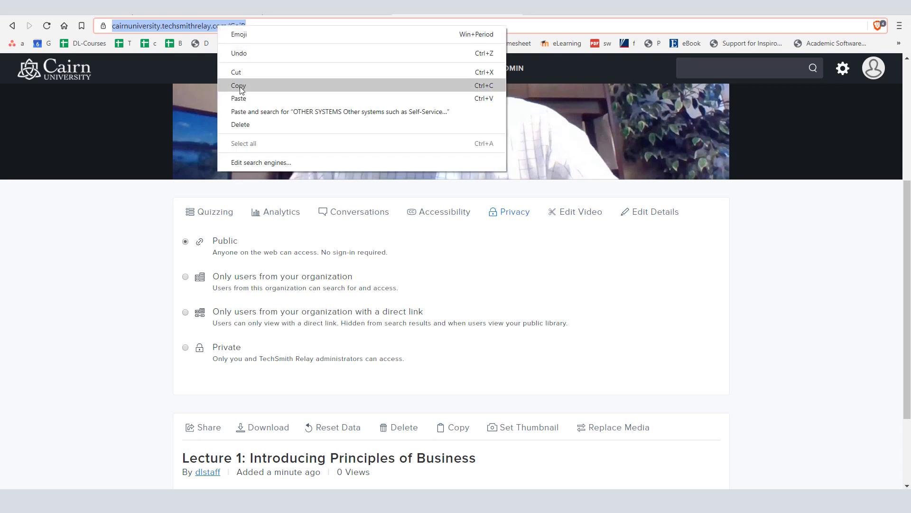
pyautogui.click(239, 86)
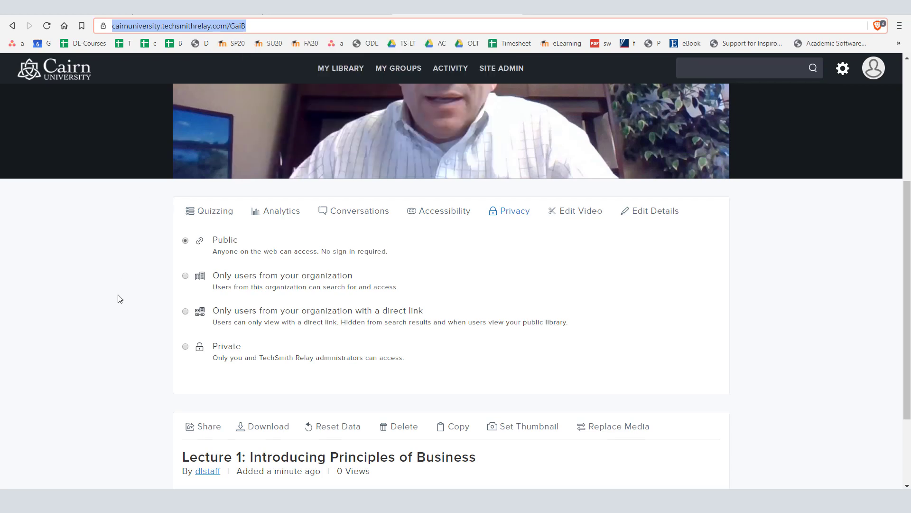
pyautogui.click(203, 427)
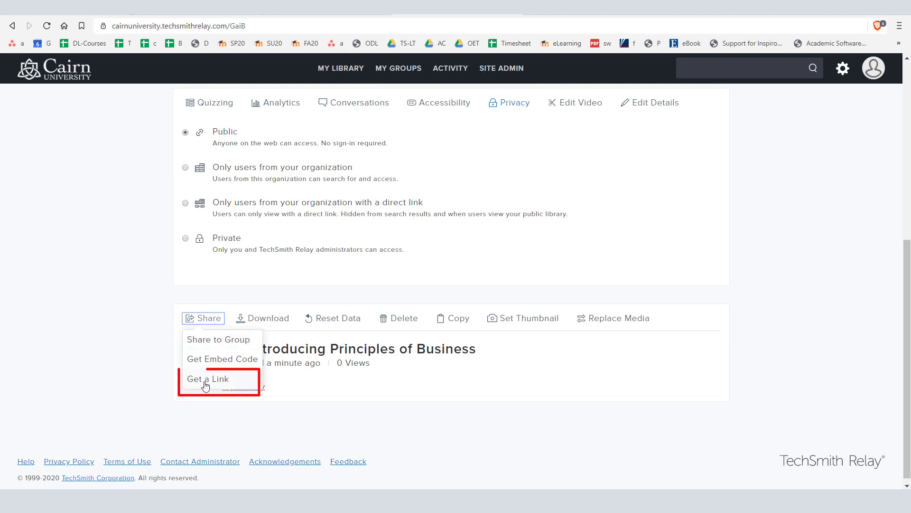
pyautogui.click(207, 378)
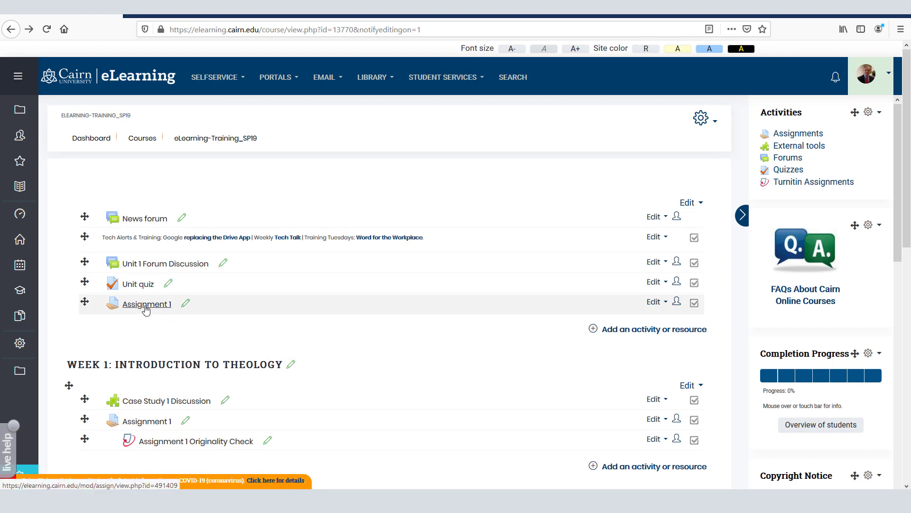
pyautogui.click(147, 304)
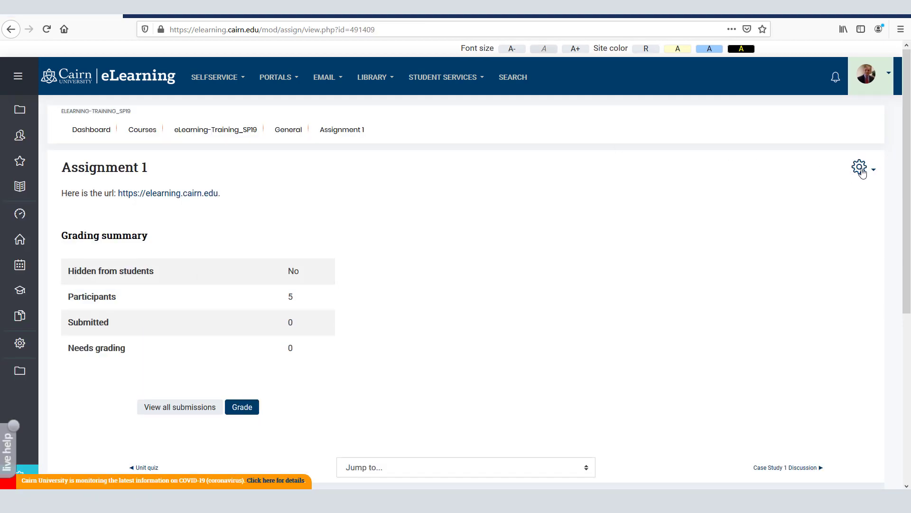
pyautogui.click(859, 168)
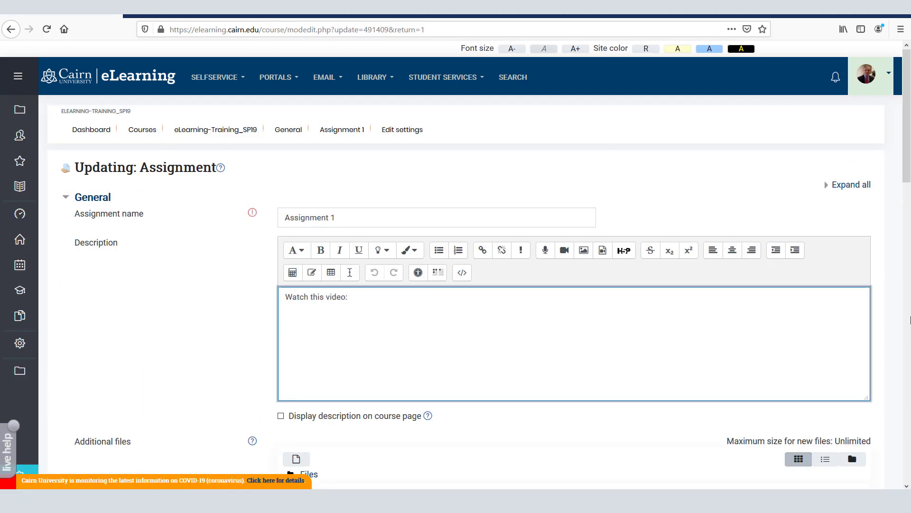
pyautogui.write('https://cairnuniversity.techsmithrelay.com/GaiB')
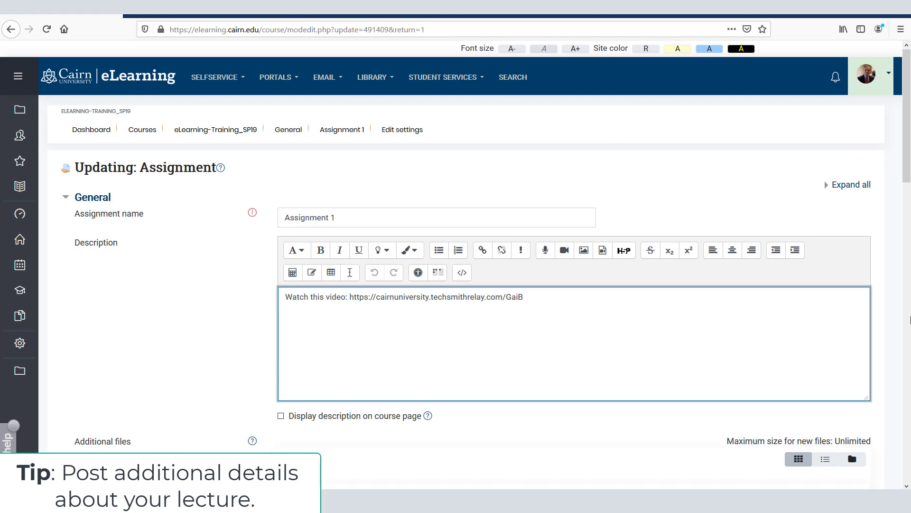
pyautogui.scroll(-3)
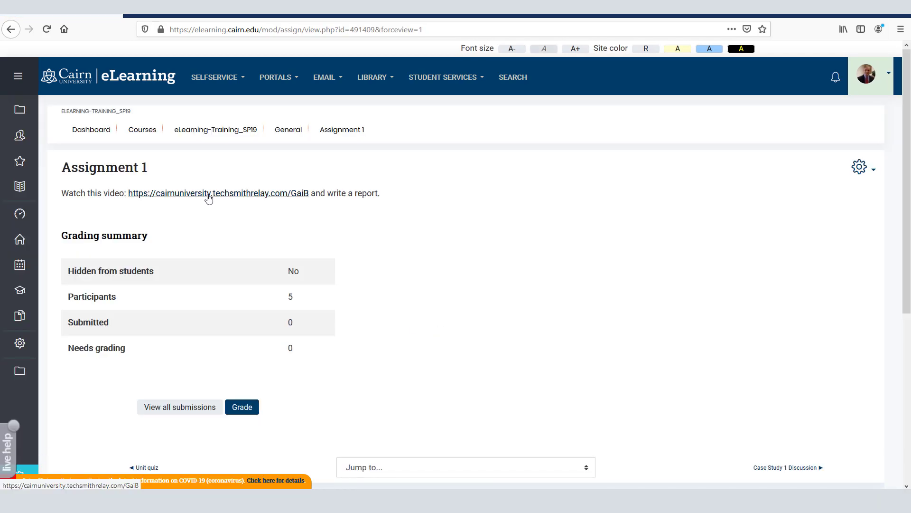
pyautogui.moveTo(220, 197)
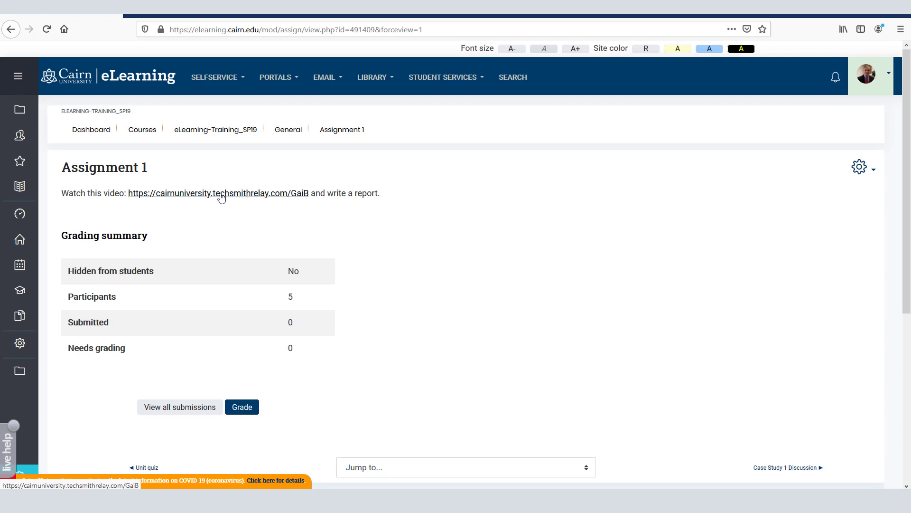
pyautogui.click(219, 193)
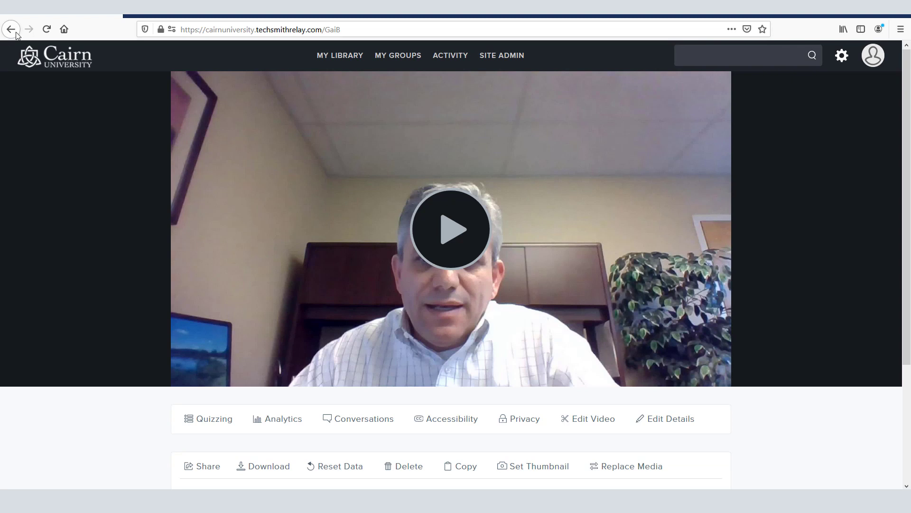
# - Copy the Lecture 1 video's embed code with width set to 640 (640×360)
pyautogui.click(10, 29)
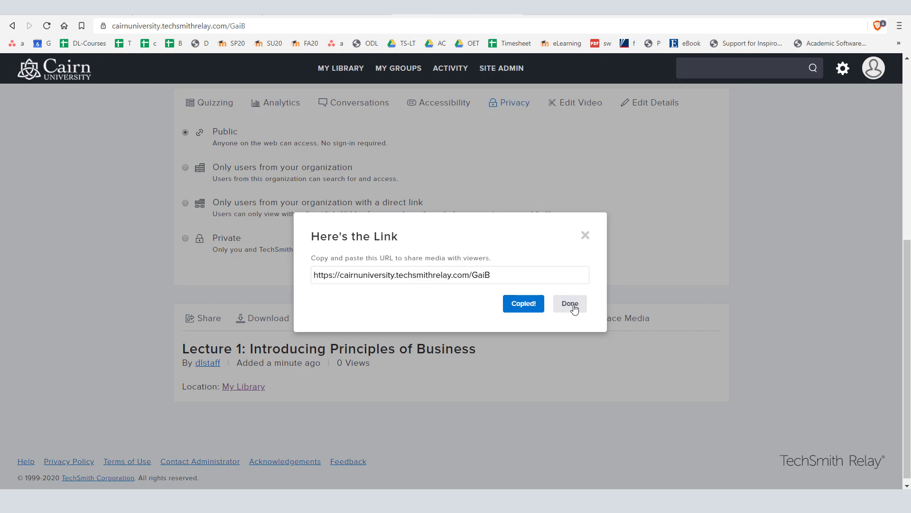
pyautogui.click(569, 304)
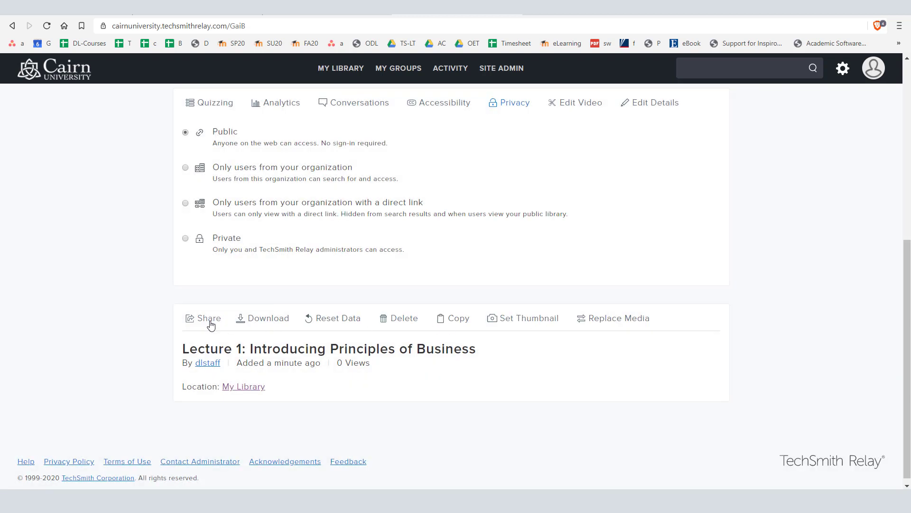
pyautogui.click(203, 318)
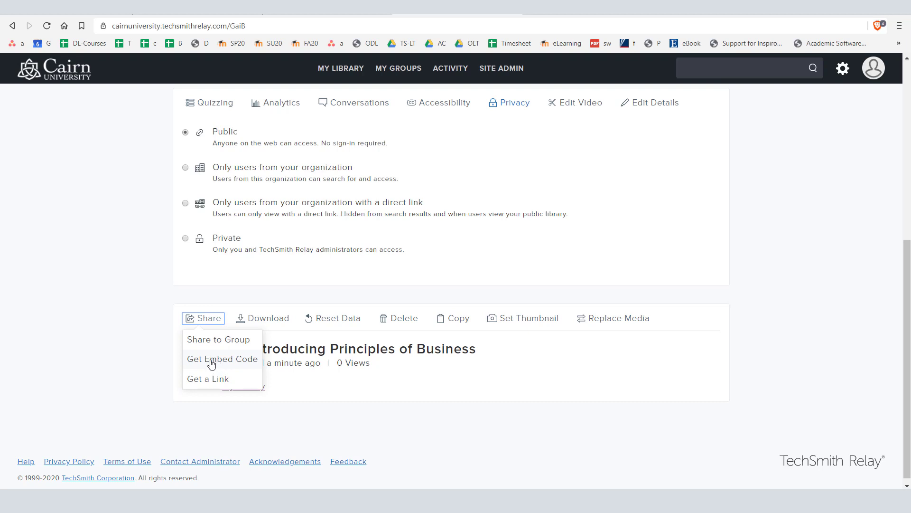
pyautogui.click(223, 359)
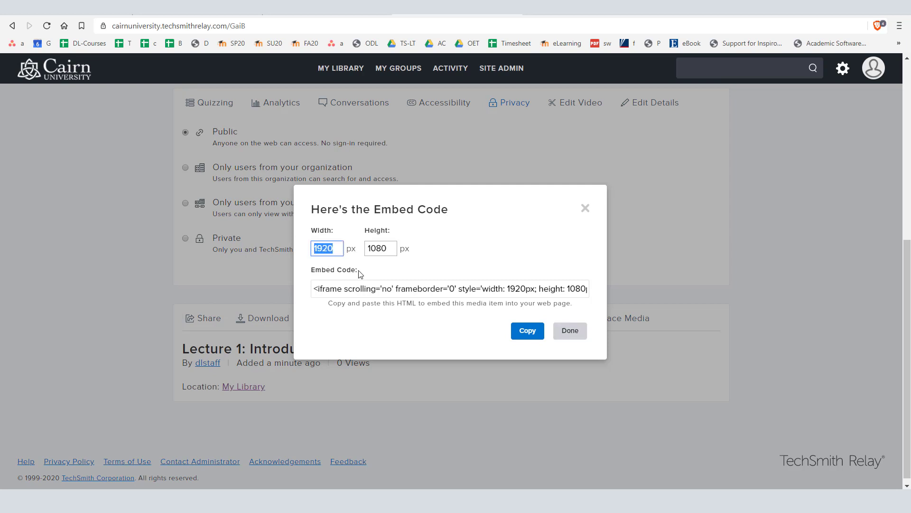
pyautogui.write('640')
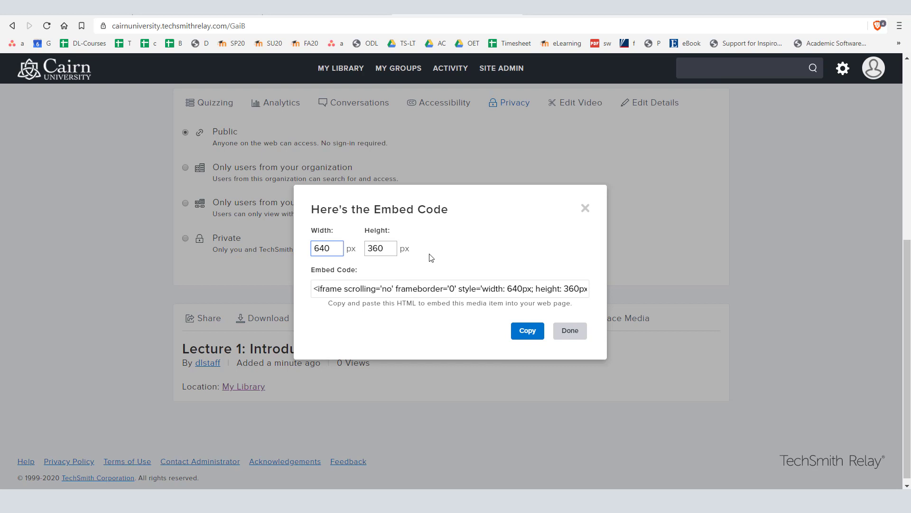
pyautogui.moveTo(411, 269)
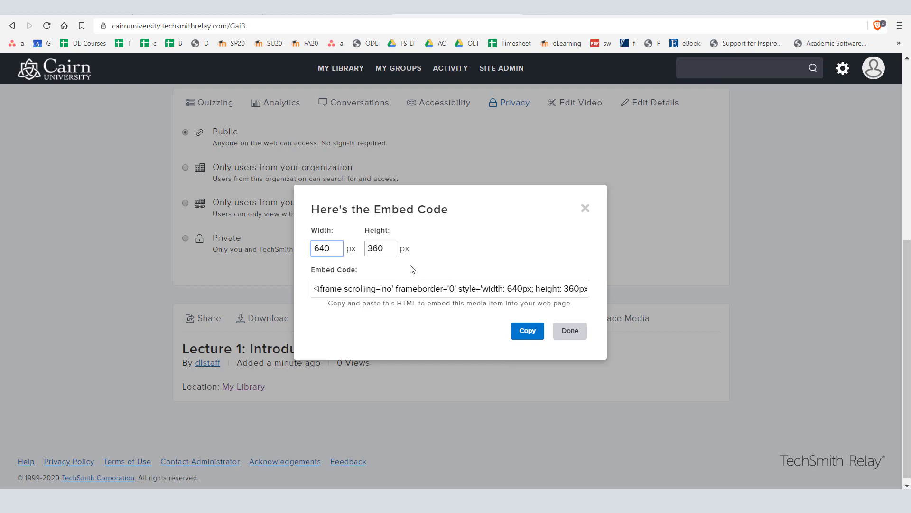
pyautogui.click(527, 331)
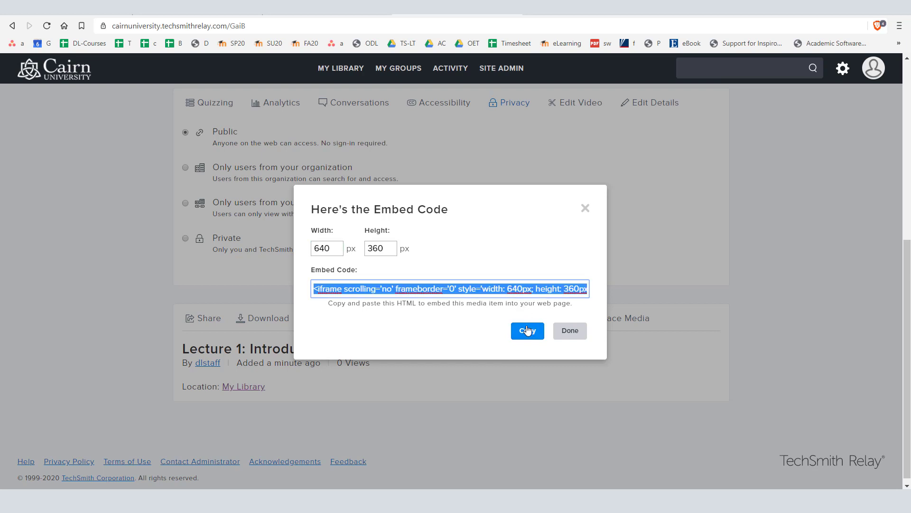
pyautogui.click(569, 331)
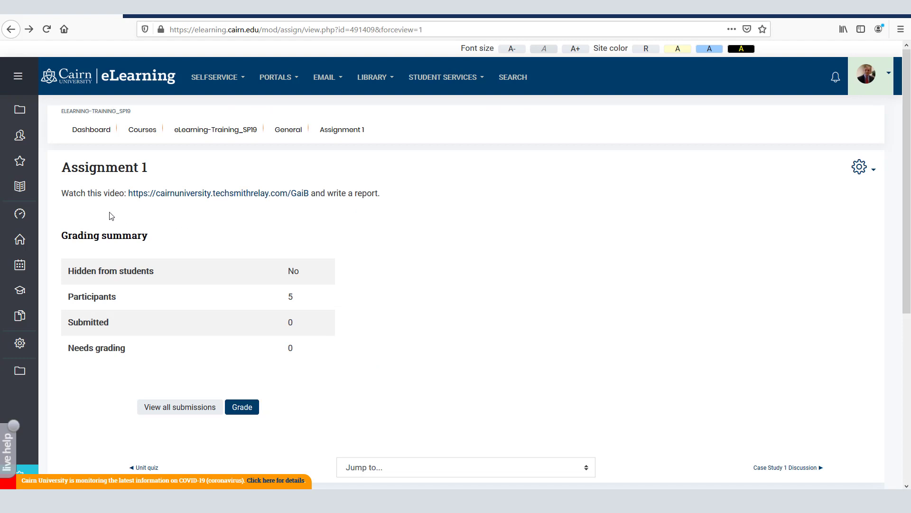
pyautogui.moveTo(150, 220)
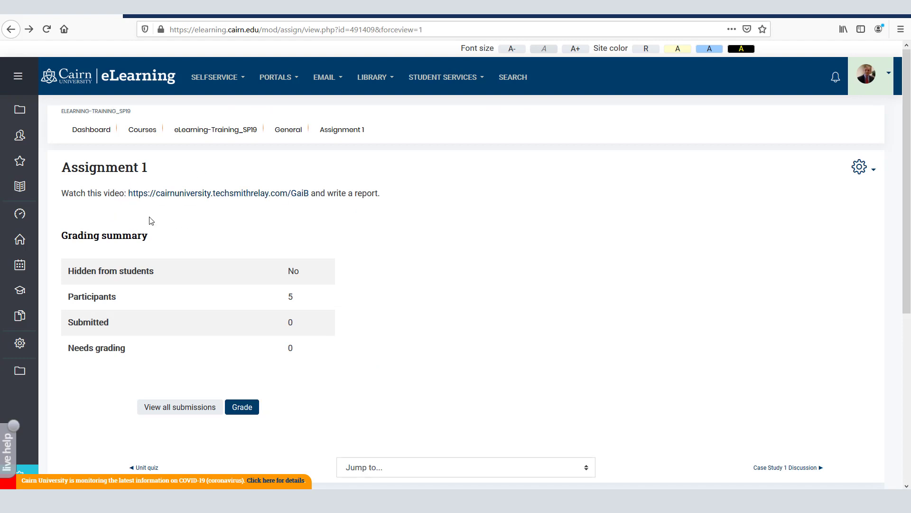
pyautogui.moveTo(180, 228)
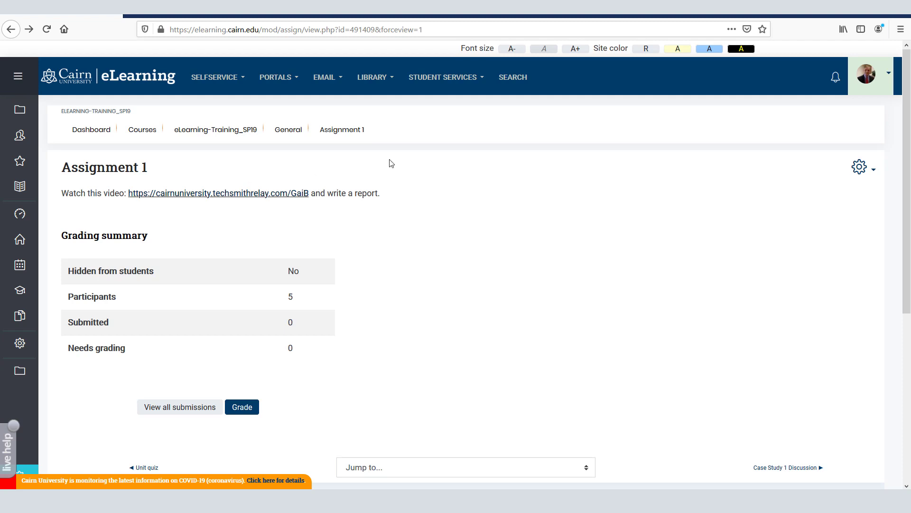
pyautogui.moveTo(128, 221)
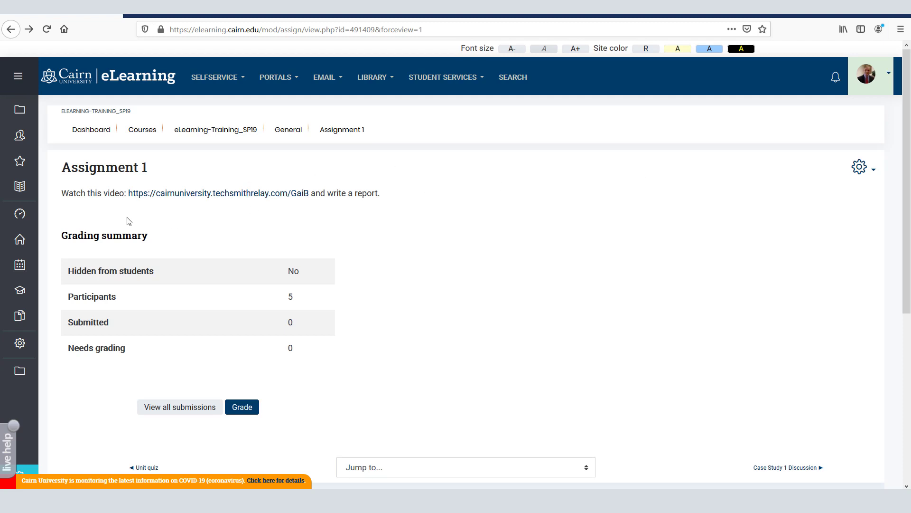
pyautogui.moveTo(159, 161)
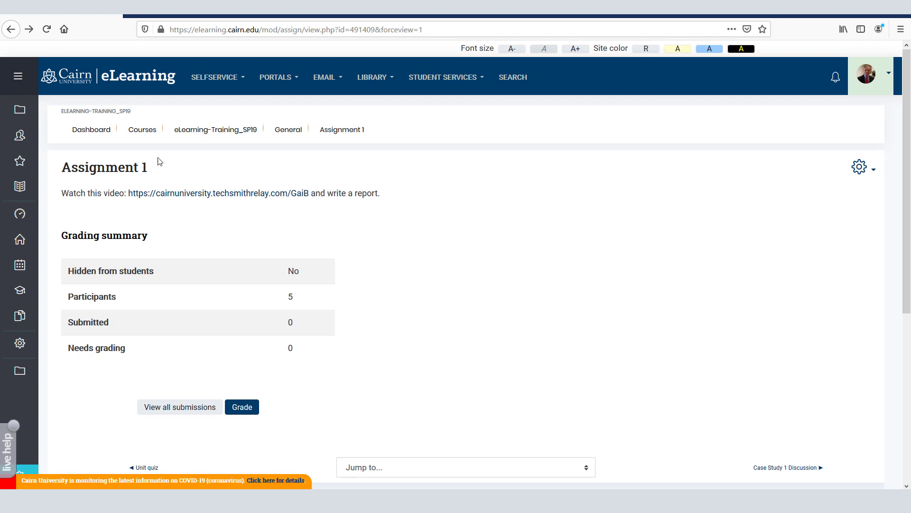
pyautogui.moveTo(839, 179)
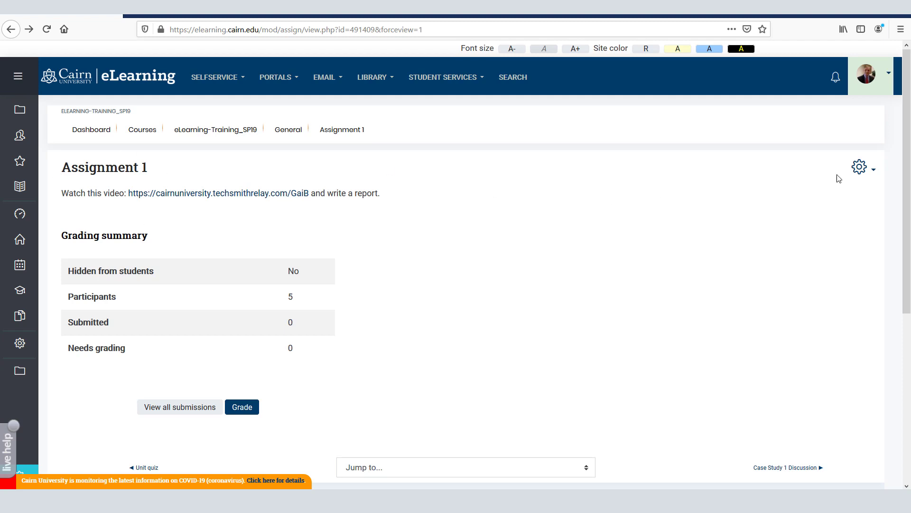
# - Open the gear actions menu on Assignment 1's page
pyautogui.click(861, 168)
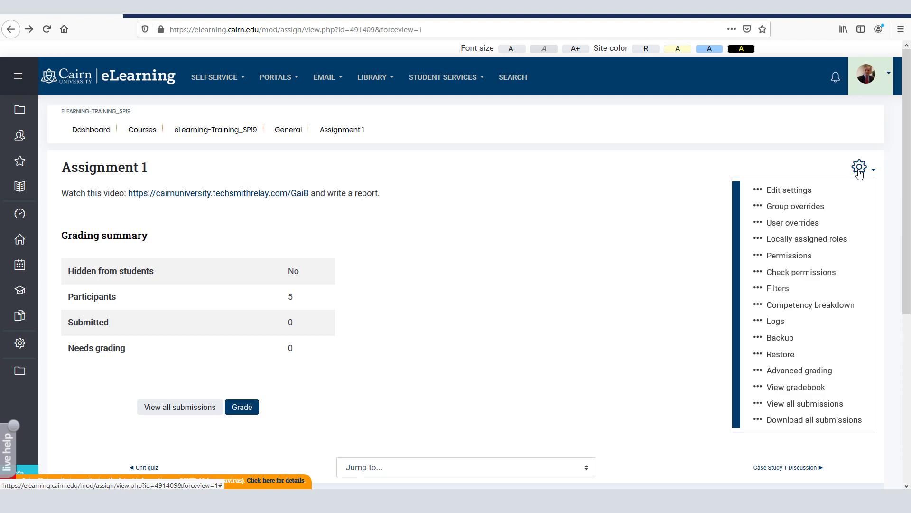
pyautogui.moveTo(789, 190)
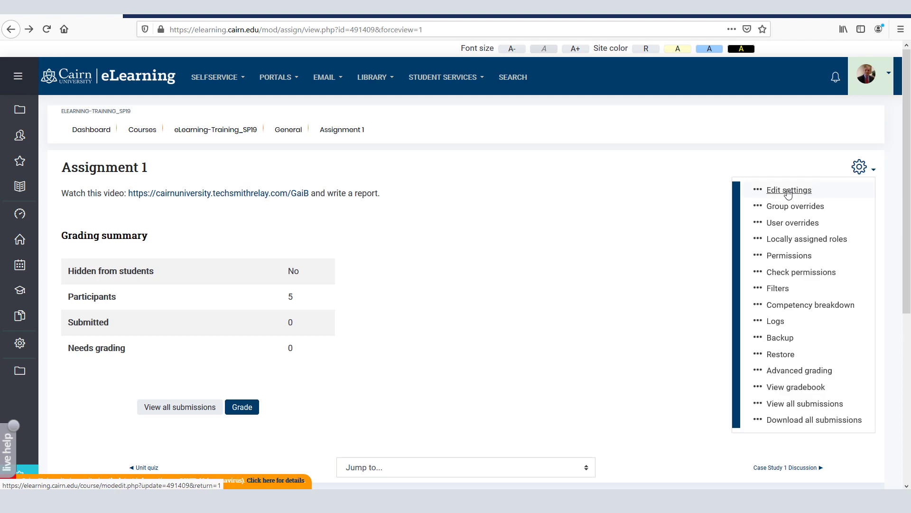
# - Paste the Relay iframe embed code into Assignment 1's description through the HTML source view
pyautogui.click(789, 190)
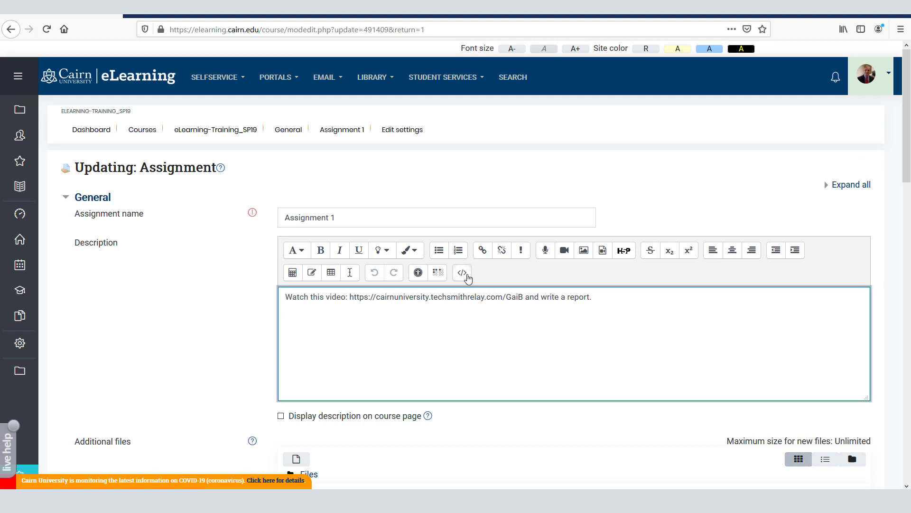
pyautogui.moveTo(460, 272)
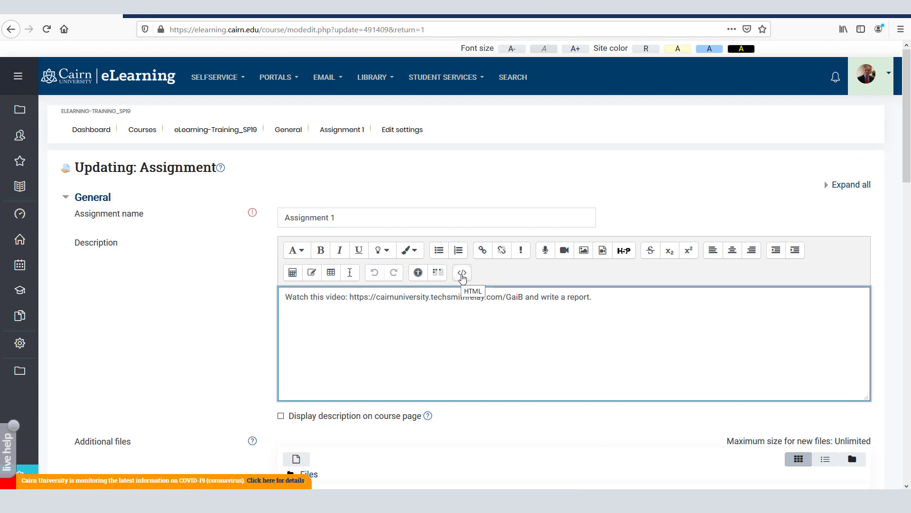
pyautogui.click(461, 272)
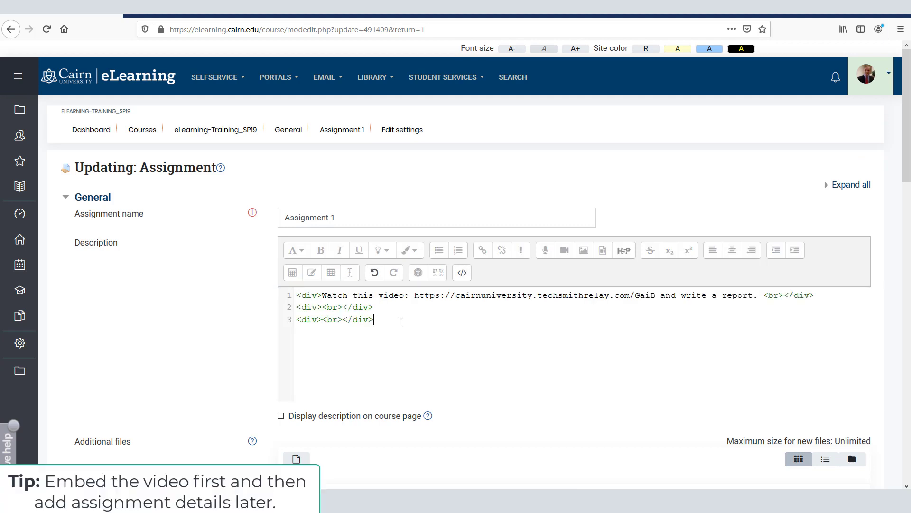
pyautogui.press('Return')
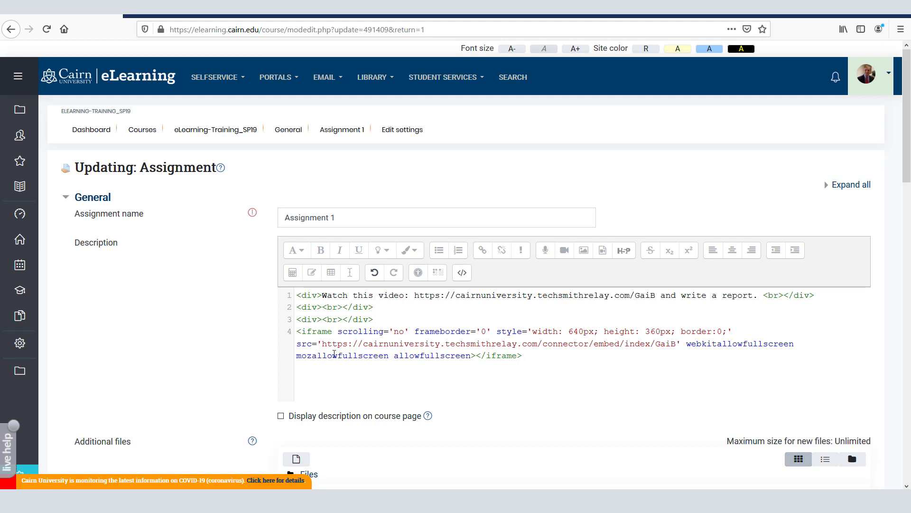
pyautogui.moveTo(461, 272)
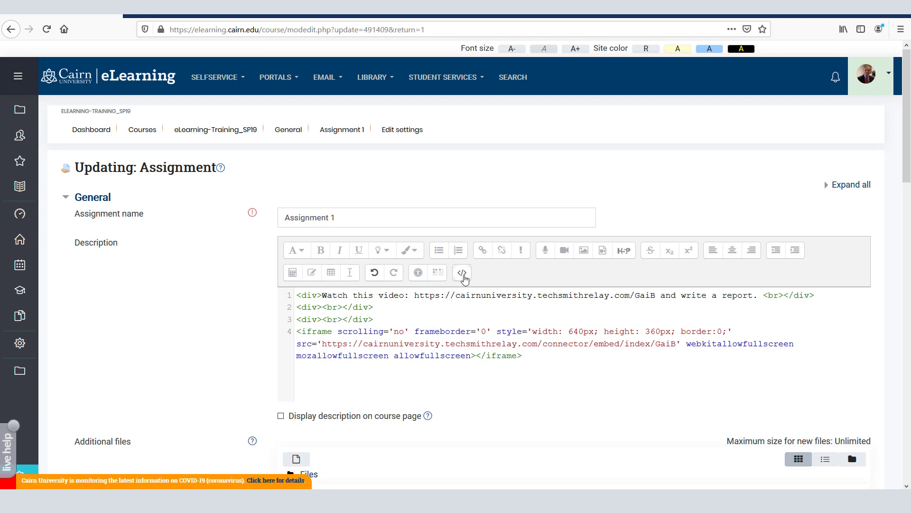
pyautogui.moveTo(461, 272)
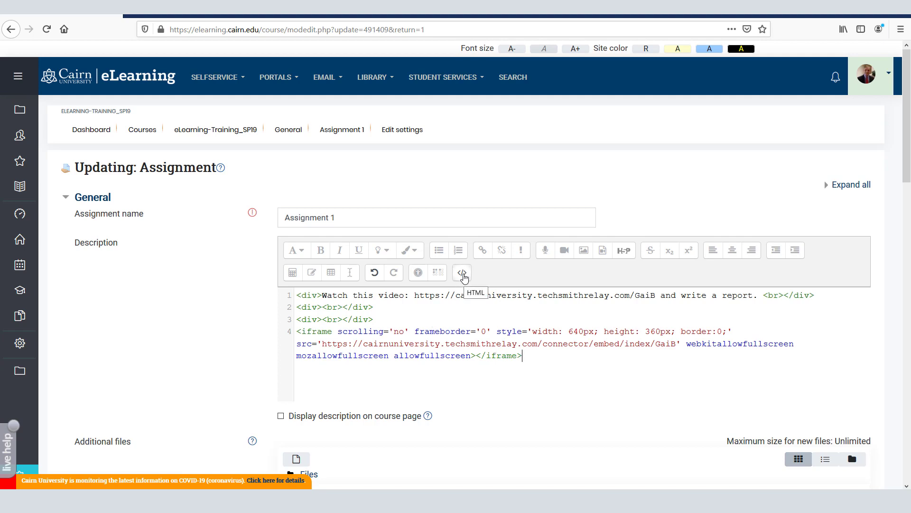
pyautogui.click(461, 273)
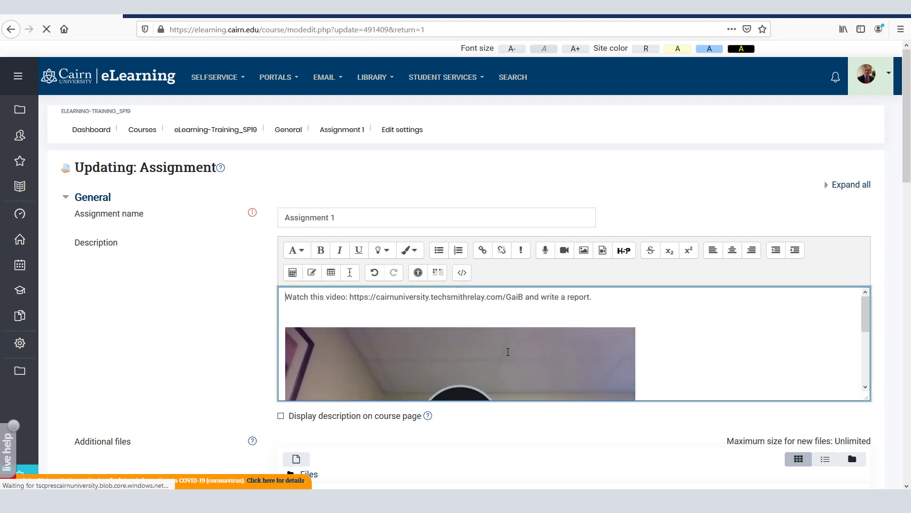
pyautogui.scroll(-3)
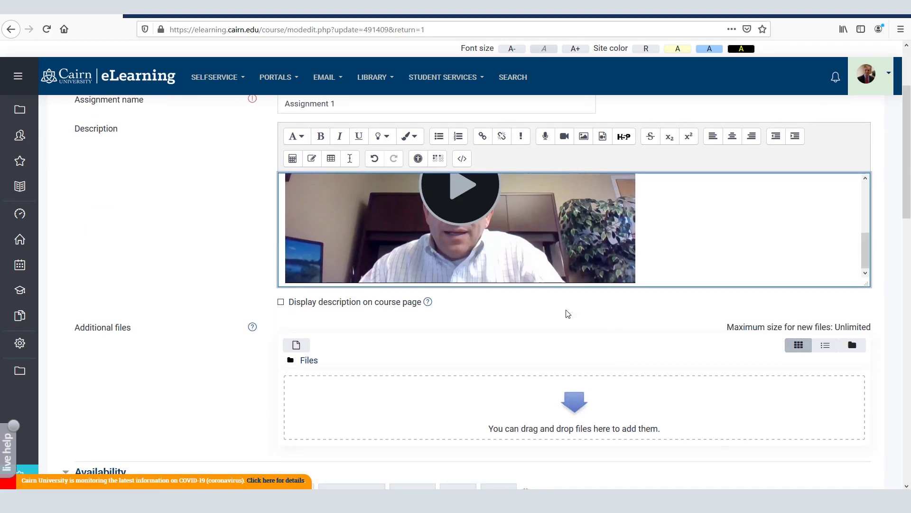
pyautogui.moveTo(244, 278)
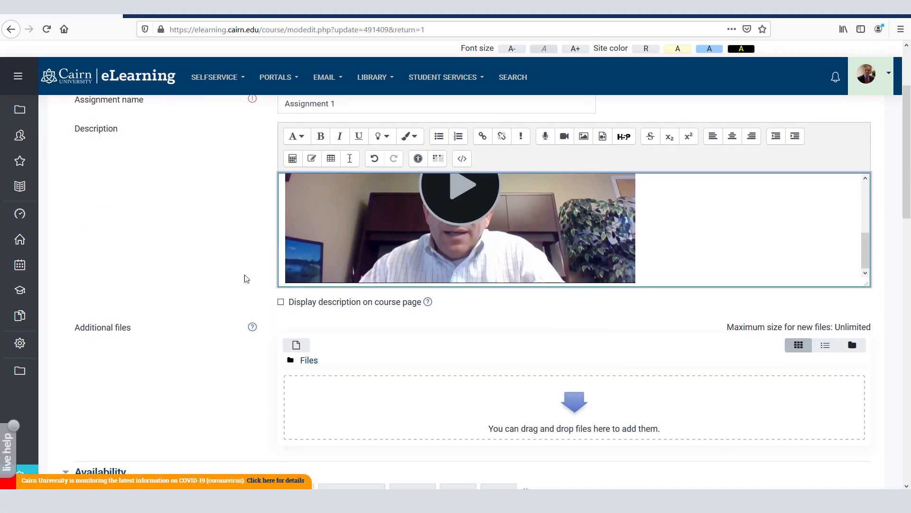
pyautogui.scroll(-3)
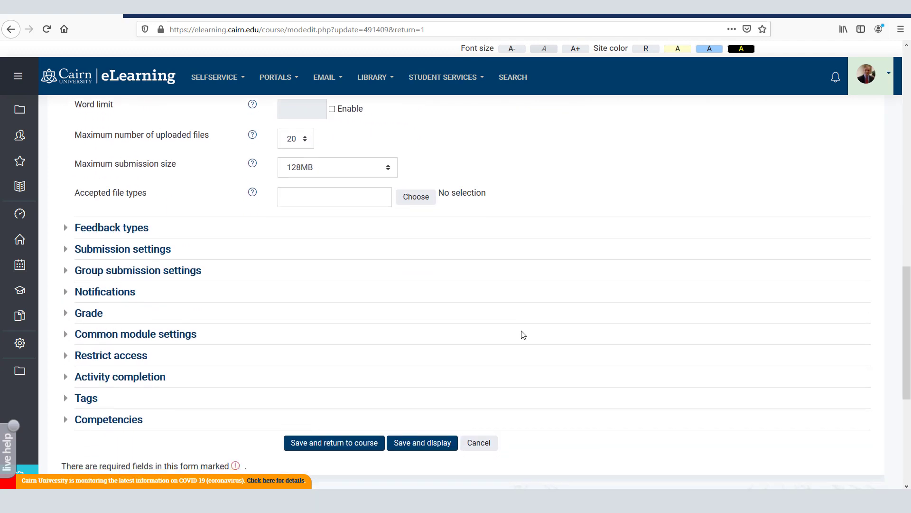
# - Save Assignment 1, then play and pause the embedded lecture video
pyautogui.click(422, 442)
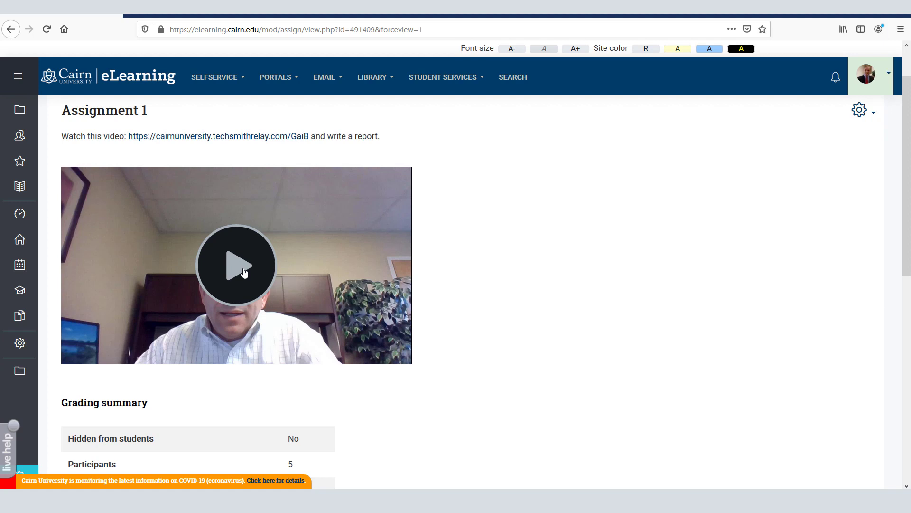
pyautogui.click(236, 265)
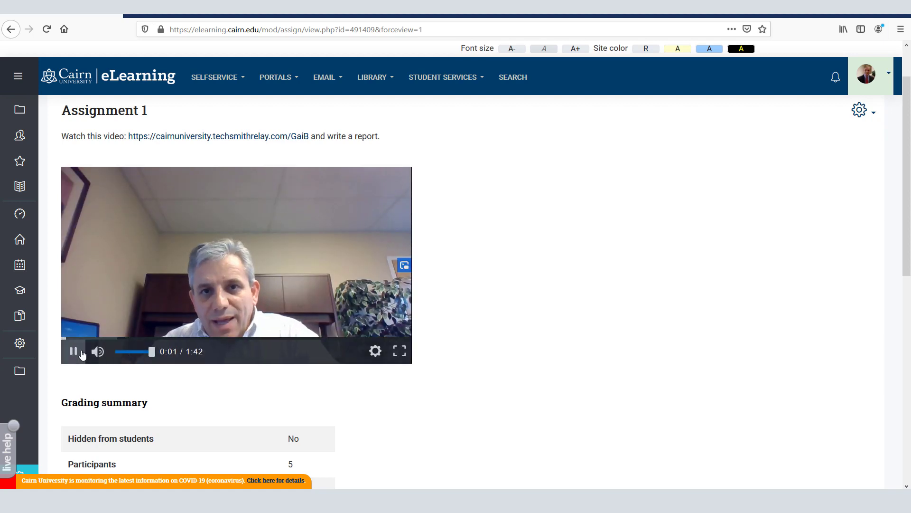
pyautogui.click(73, 351)
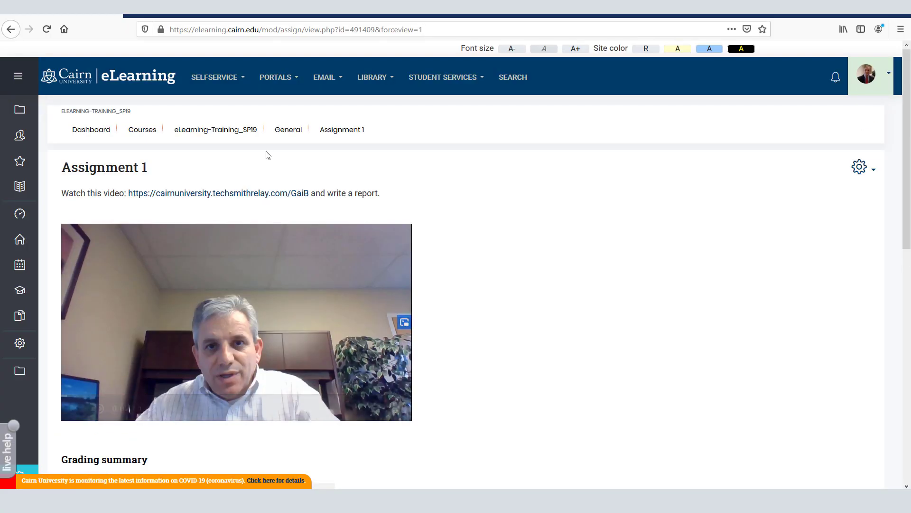
pyautogui.moveTo(215, 130)
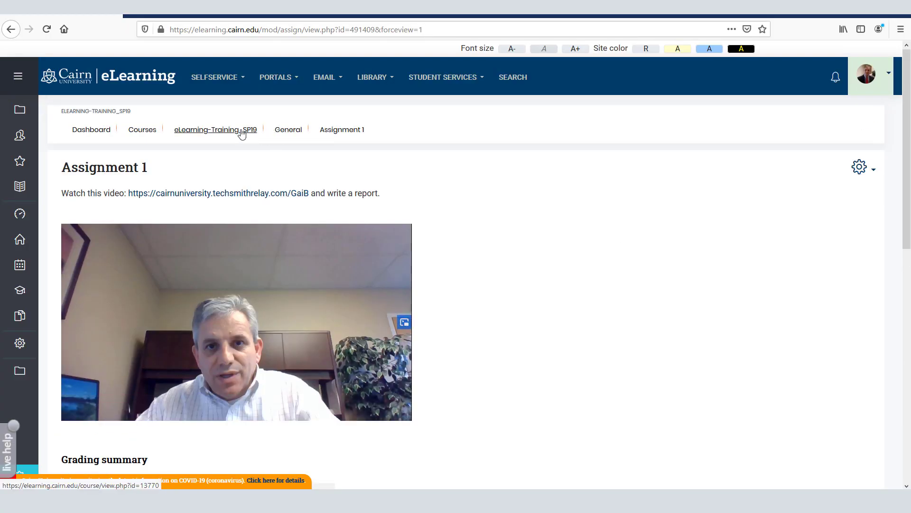
# - Go to the eLearning-Training_SP19 course and open Unit 1 Forum Discussion
pyautogui.click(214, 129)
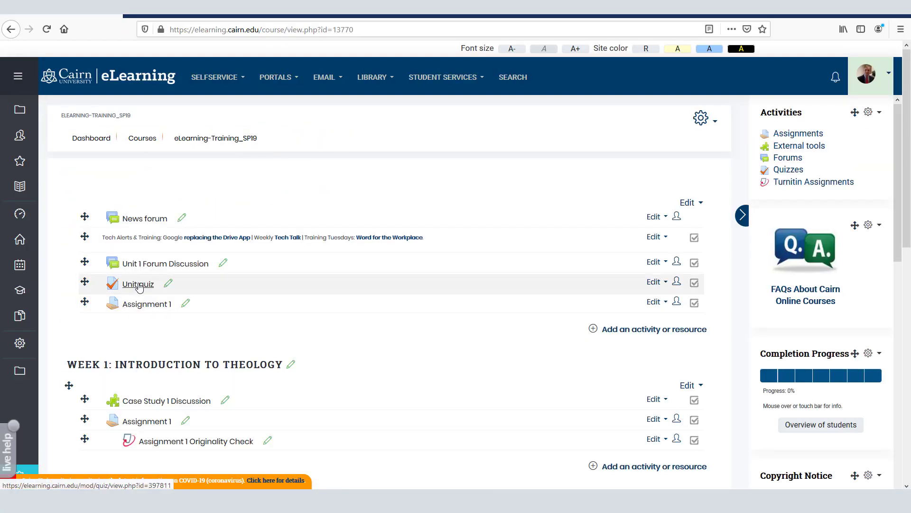
pyautogui.moveTo(165, 263)
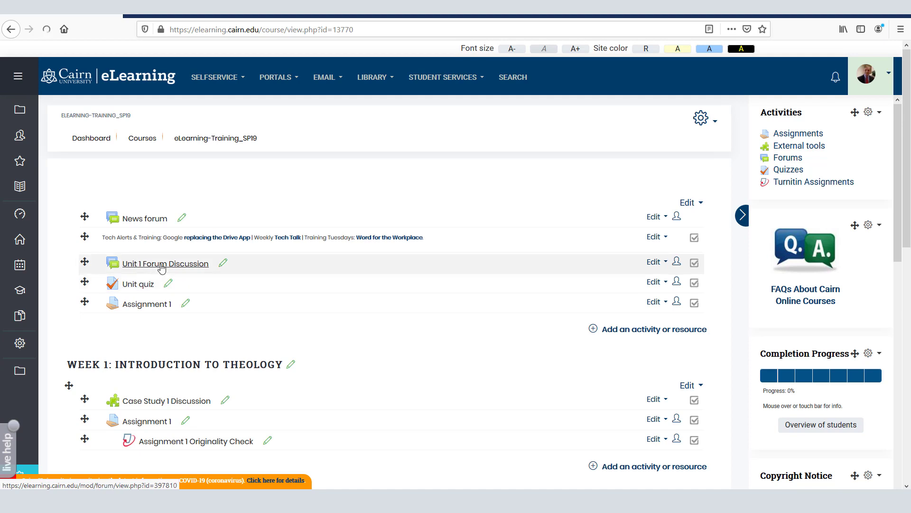
pyautogui.click(165, 263)
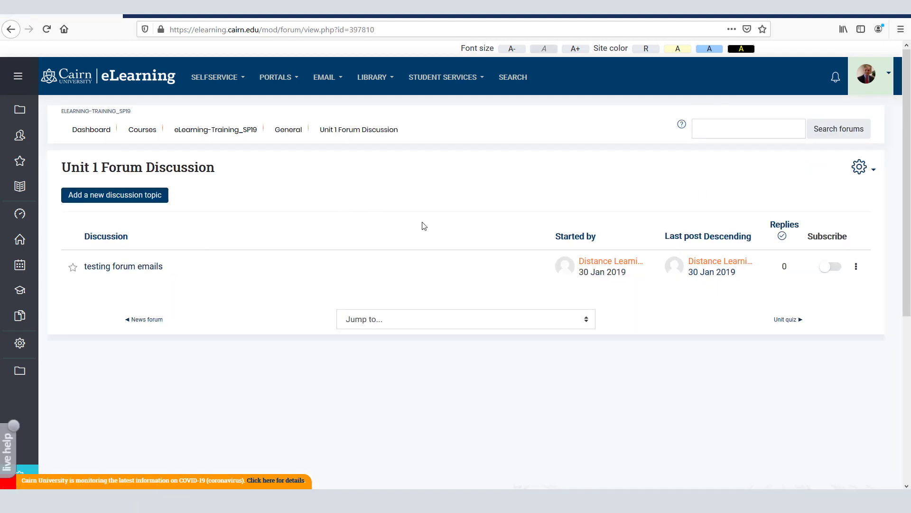
pyautogui.click(859, 168)
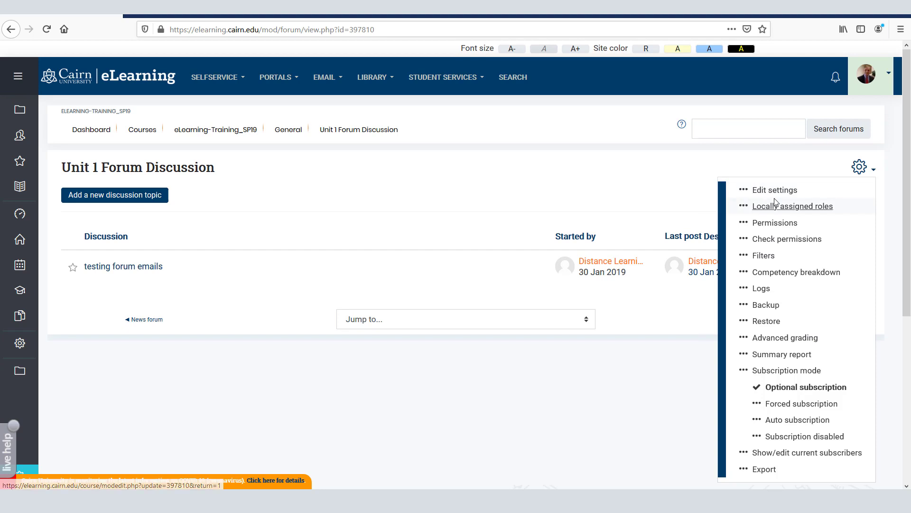
pyautogui.click(774, 189)
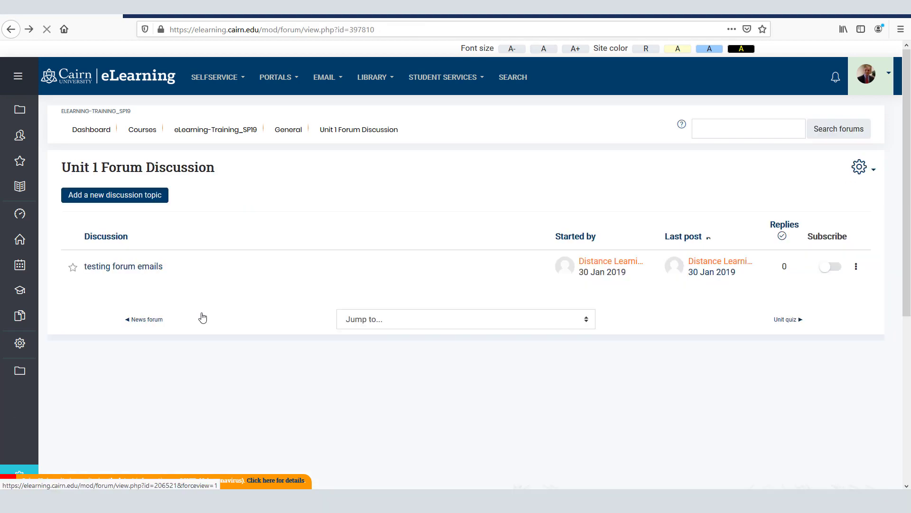
# - Start a new discussion topic with subject 'Sali Kaceli Presentation'
pyautogui.click(114, 194)
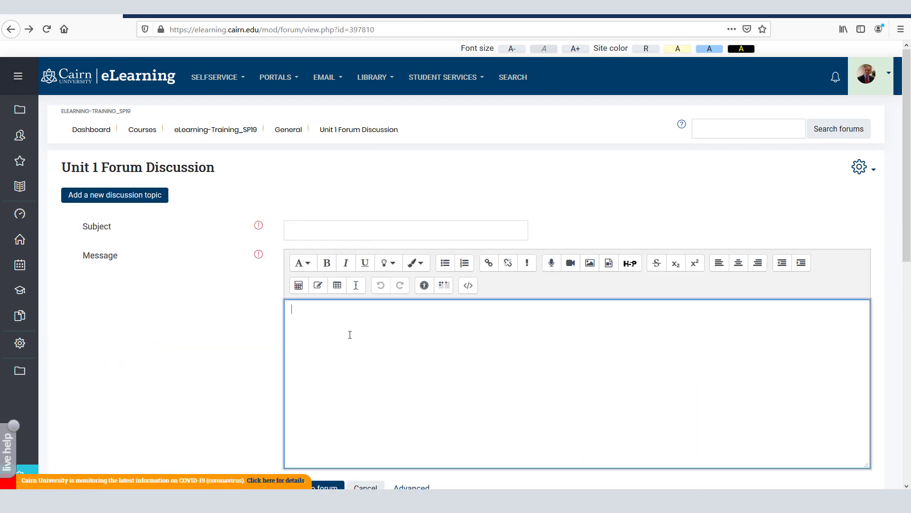
pyautogui.moveTo(462, 333)
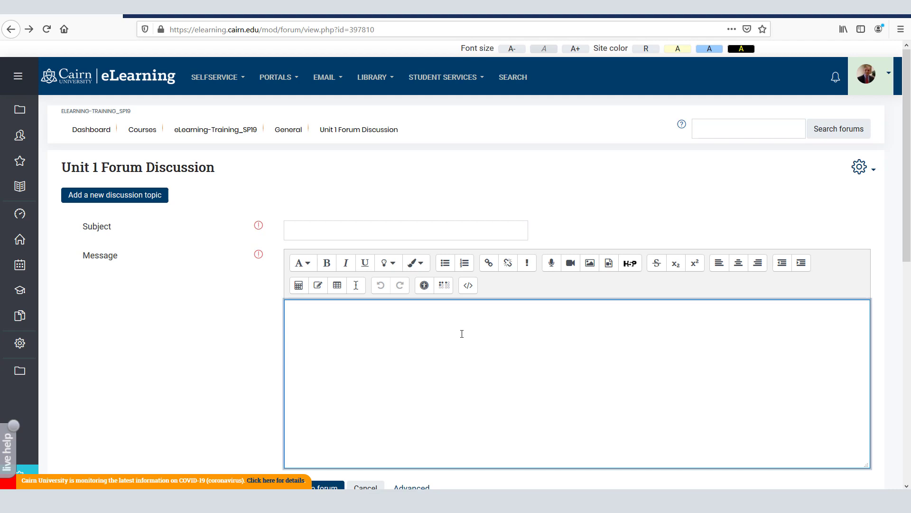
pyautogui.moveTo(253, 226)
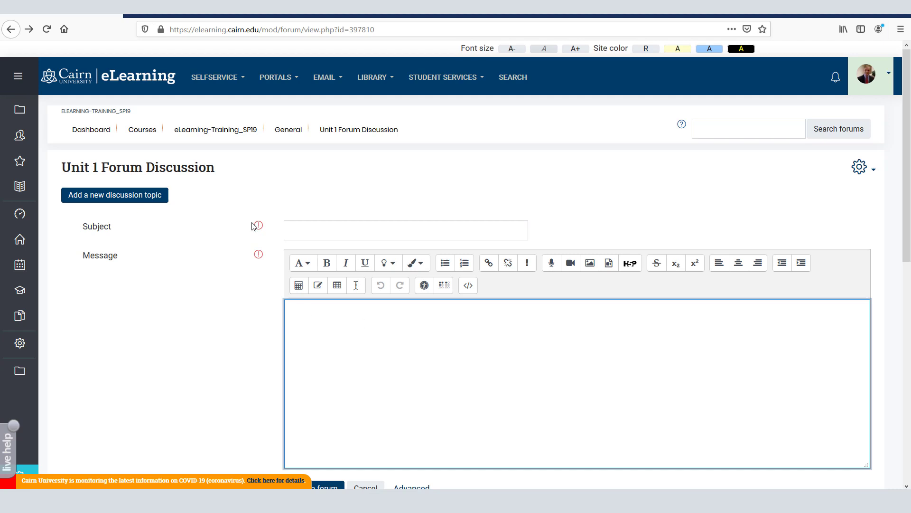
pyautogui.write('Sali Kaceli Presentation')
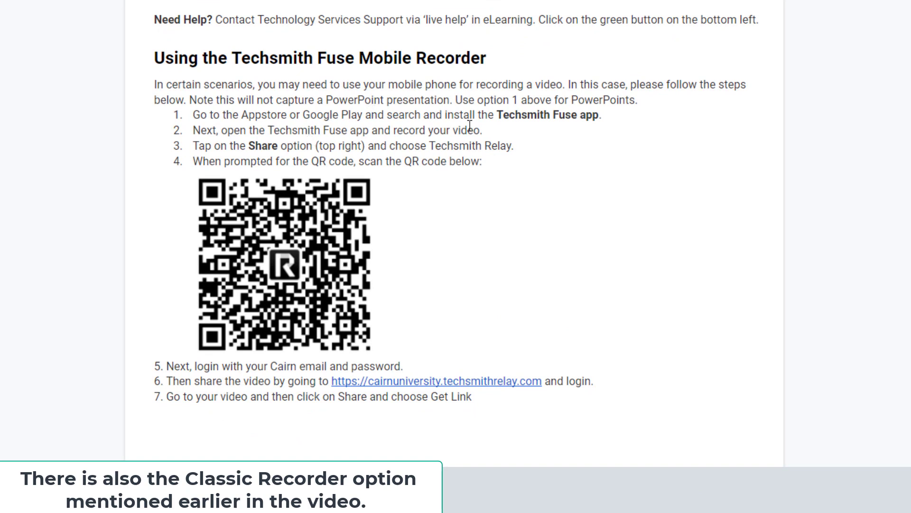
# - Highlight 'Techsmith Fuse app' in step 1 of the mobile recorder instructions
pyautogui.doubleClick(546, 115)
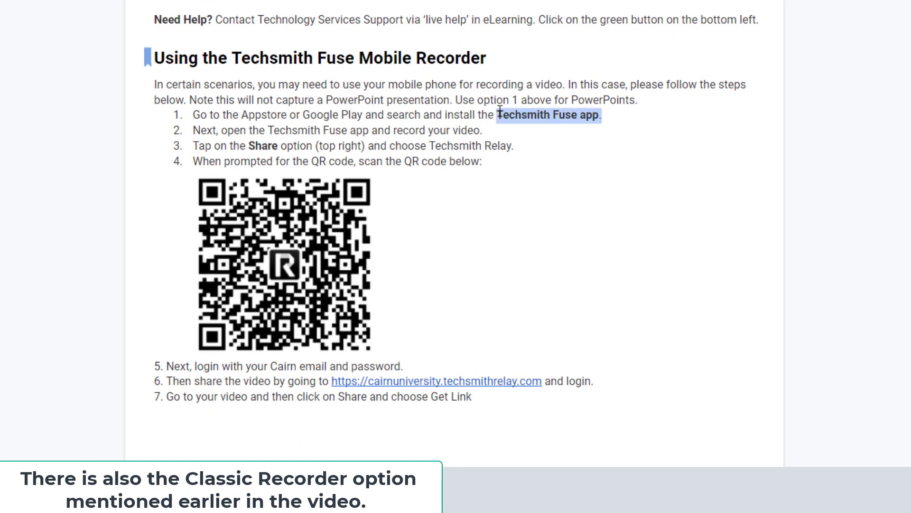